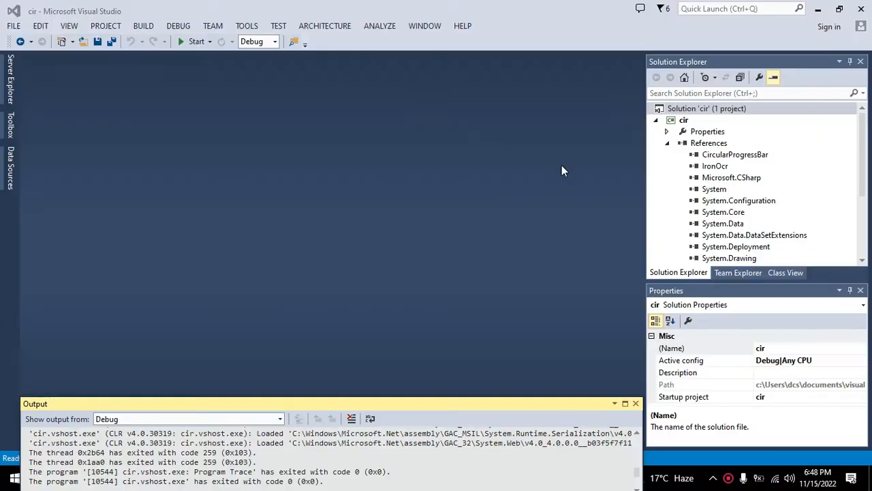
pyautogui.moveTo(562, 175)
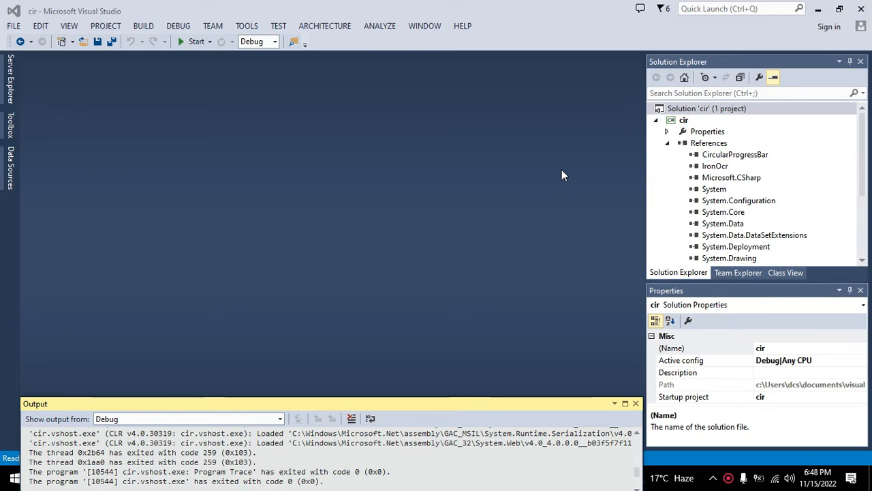
# Step: Open the FILE menu in Visual Studio
pyautogui.click(13, 26)
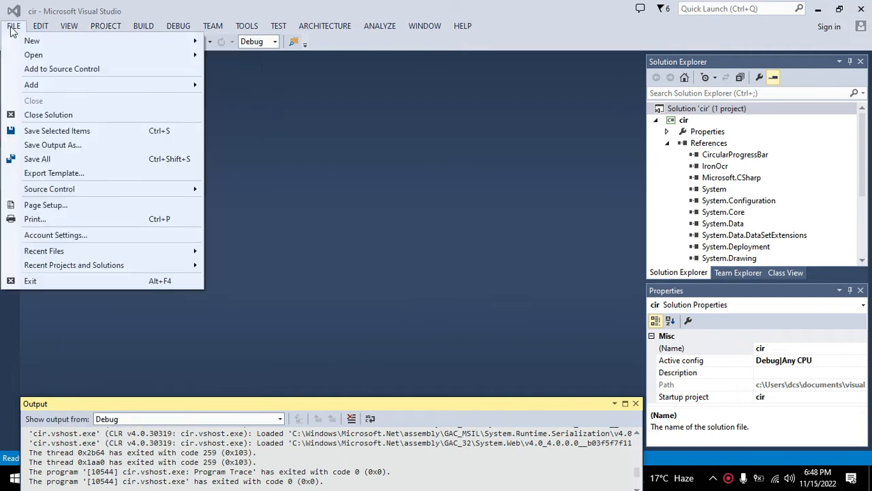
# Step: Create a Visual C# Windows Forms Application project named slider_000
pyautogui.click(31, 40)
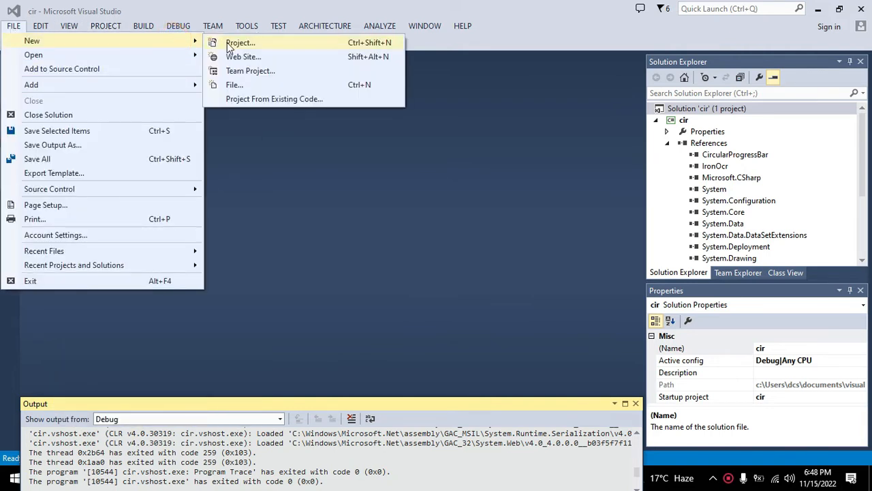
pyautogui.click(240, 43)
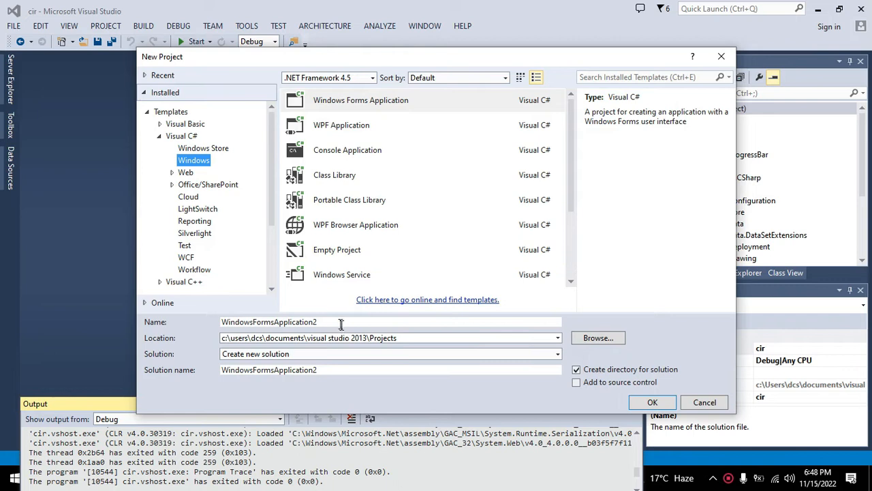
pyautogui.write('slider_0')
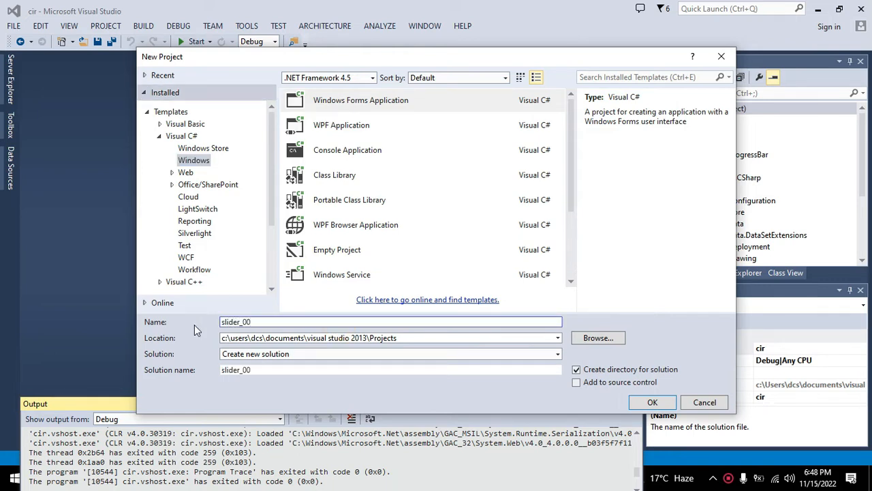
pyautogui.write('0')
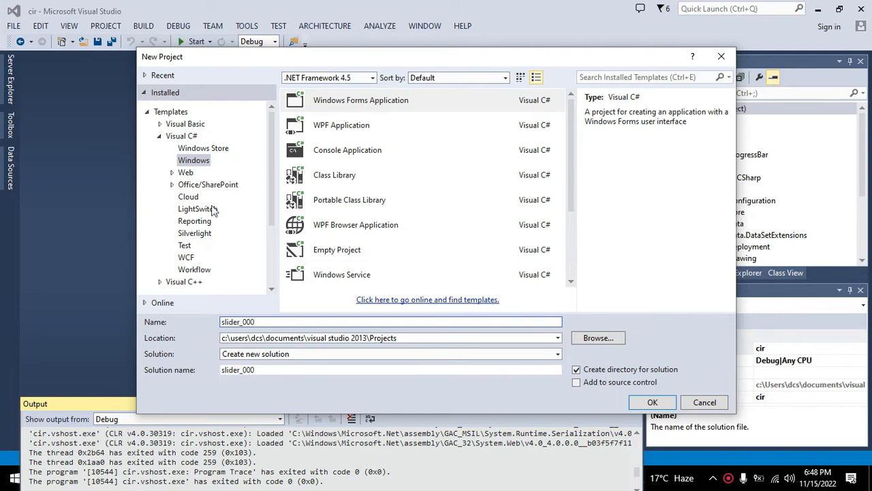
pyautogui.click(181, 136)
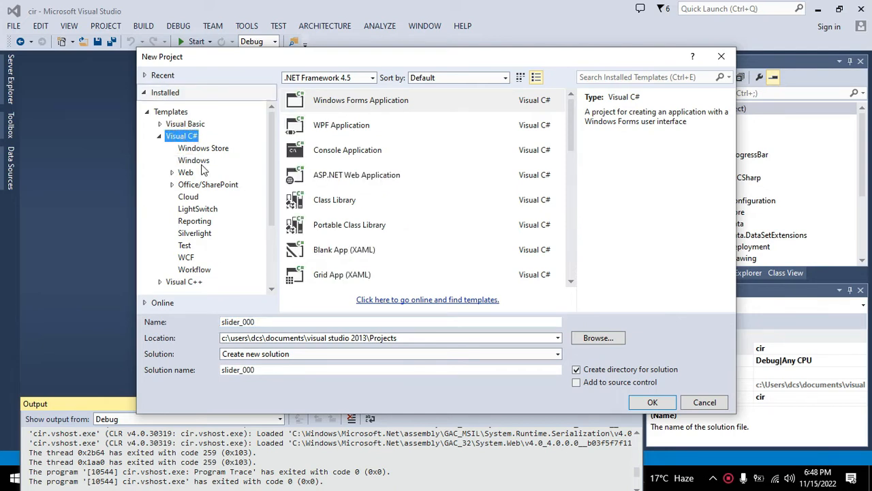
pyautogui.click(194, 160)
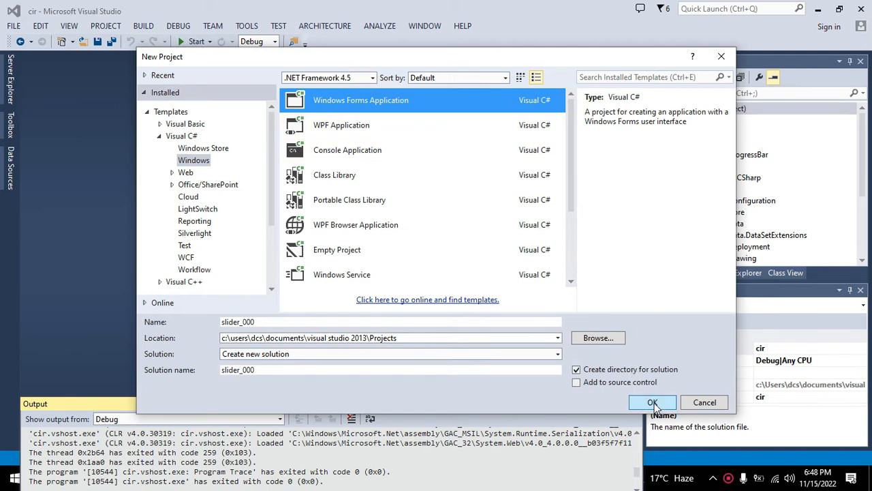
pyautogui.click(652, 402)
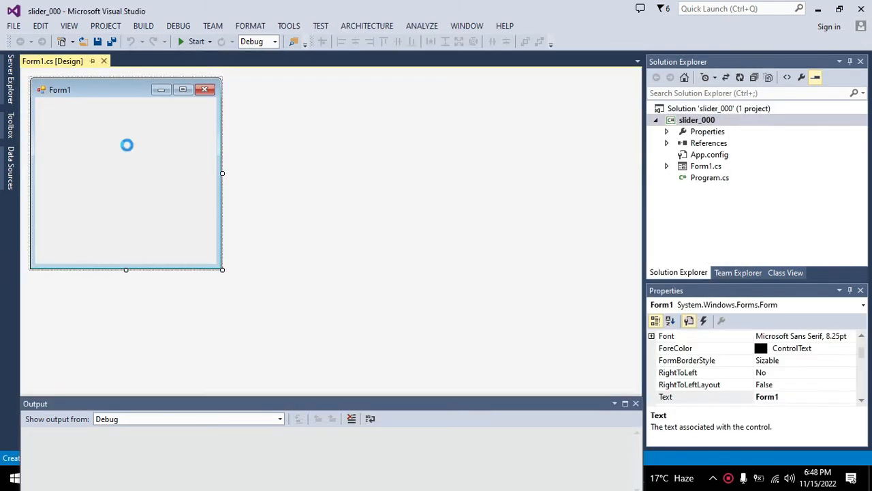
# Step: Drag Form1's edges to enlarge it to about 927 by 432
pyautogui.moveTo(222, 173); pyautogui.dragTo(276, 173)
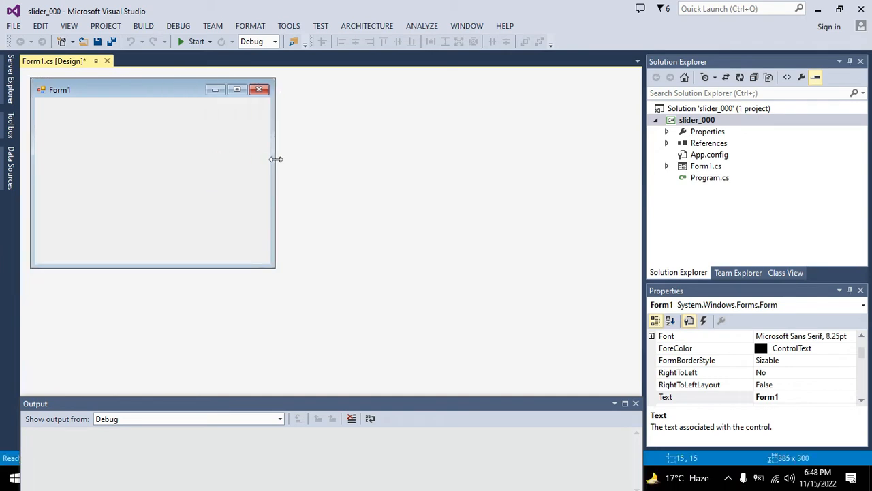
pyautogui.moveTo(275, 173); pyautogui.dragTo(621, 173)
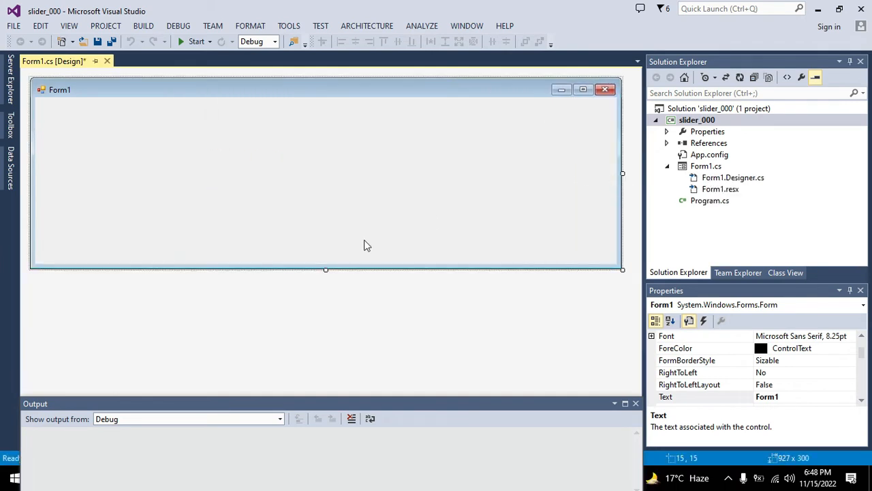
pyautogui.moveTo(325, 269); pyautogui.dragTo(325, 355)
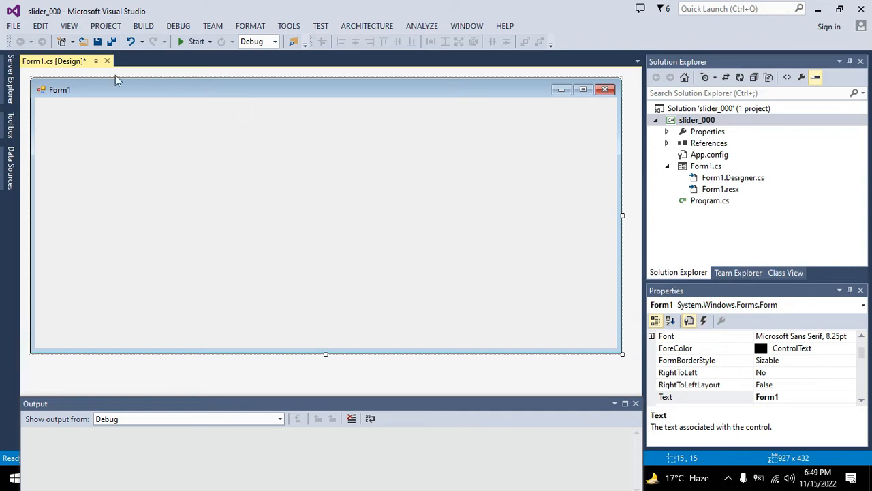
pyautogui.click(9, 131)
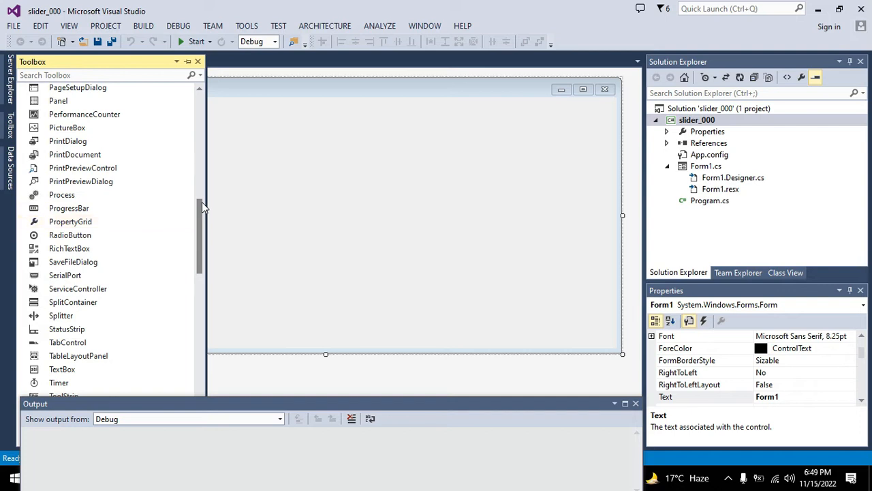
# Step: Place a TrackBar, trackBar1, on Form1, widen it and centre it
pyautogui.scroll(-3)
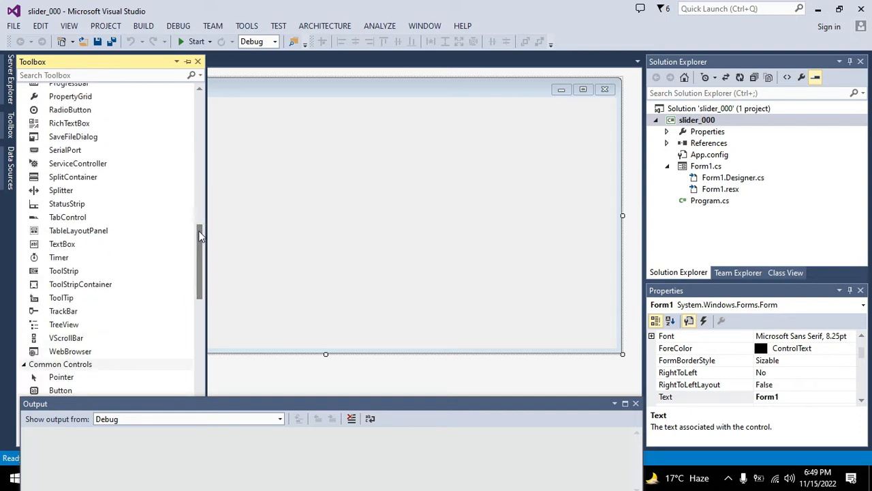
pyautogui.moveTo(63, 311)
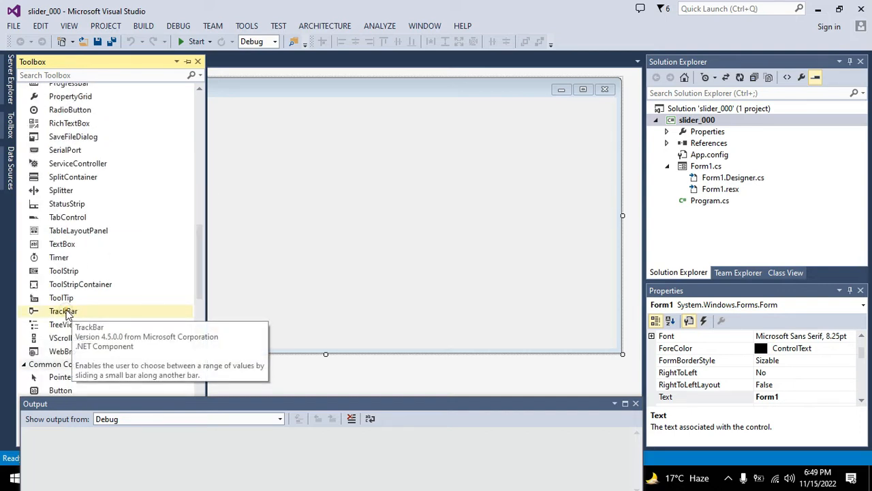
pyautogui.click(63, 311)
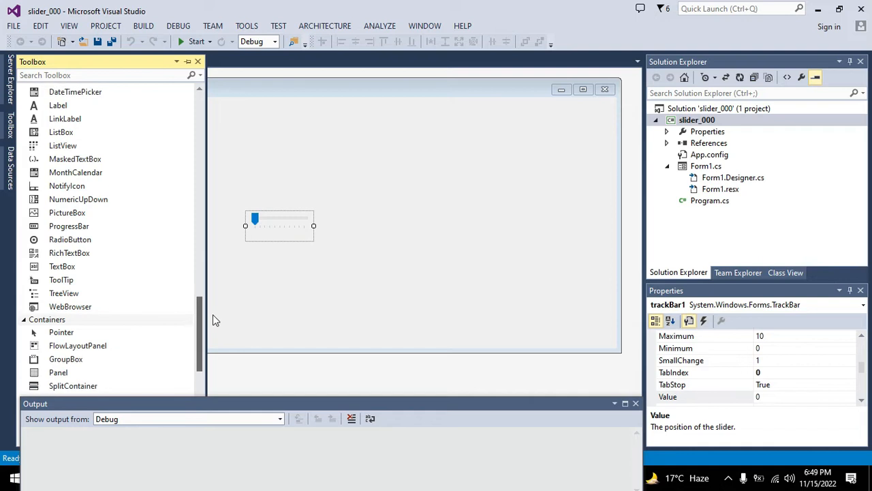
pyautogui.scroll(-3)
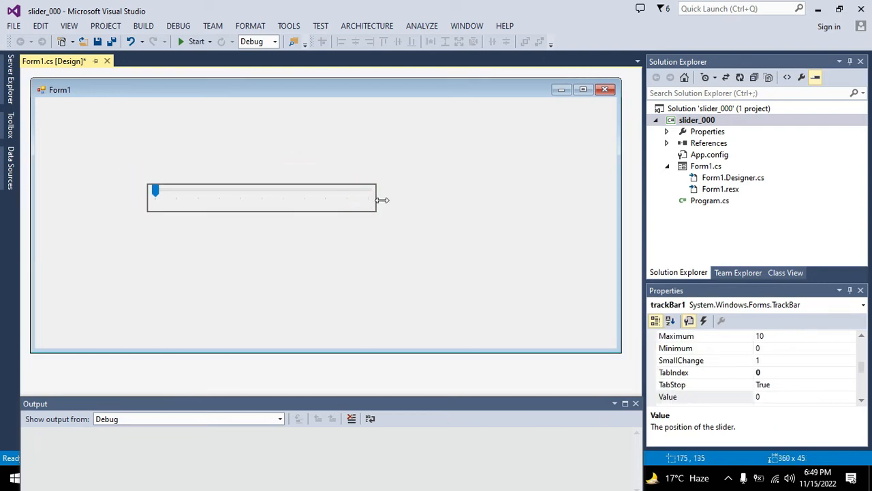
pyautogui.moveTo(376, 200); pyautogui.dragTo(421, 197)
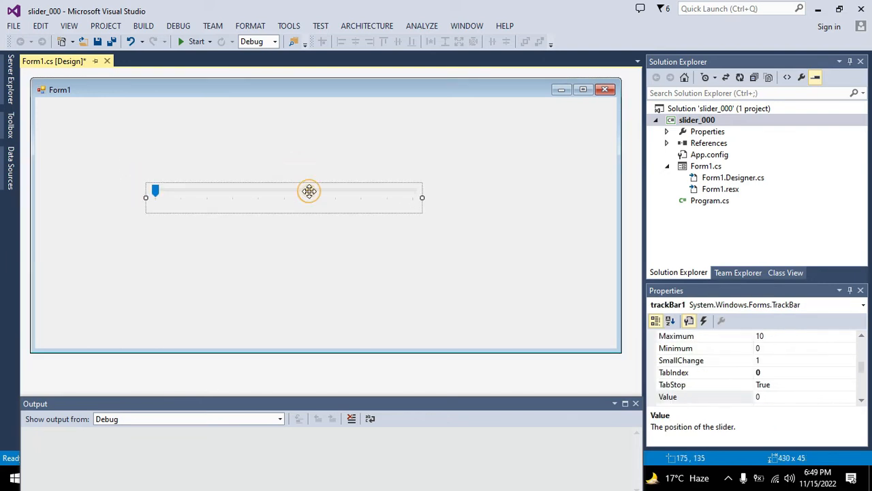
pyautogui.moveTo(308, 190); pyautogui.dragTo(356, 238)
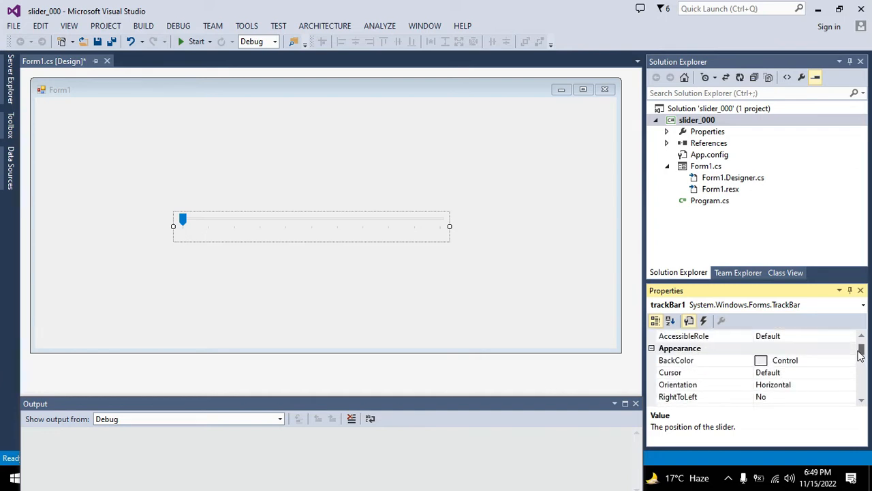
pyautogui.scroll(-3)
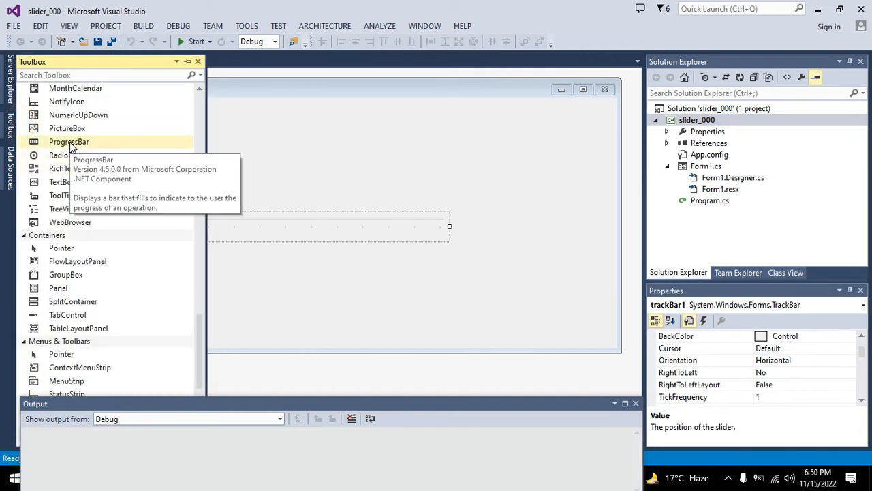
pyautogui.moveTo(208, 266)
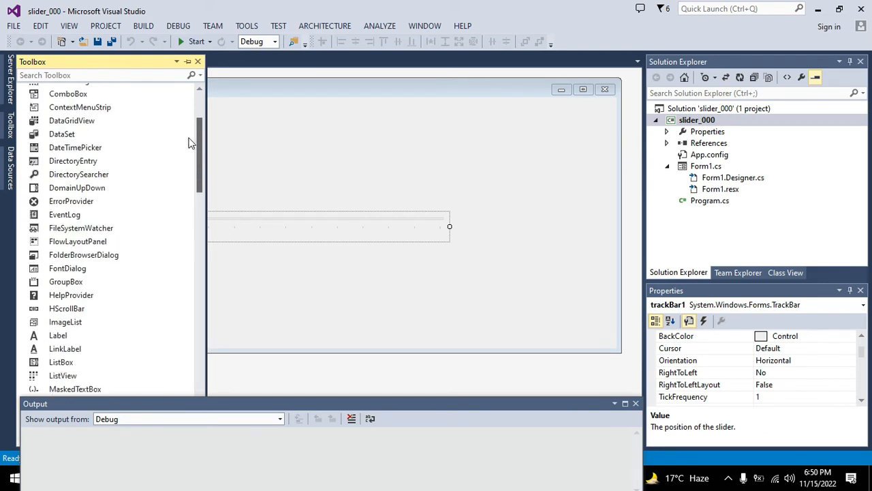
# Step: Drag button1 onto Form1 and position it beneath the slider
pyautogui.scroll(-3)
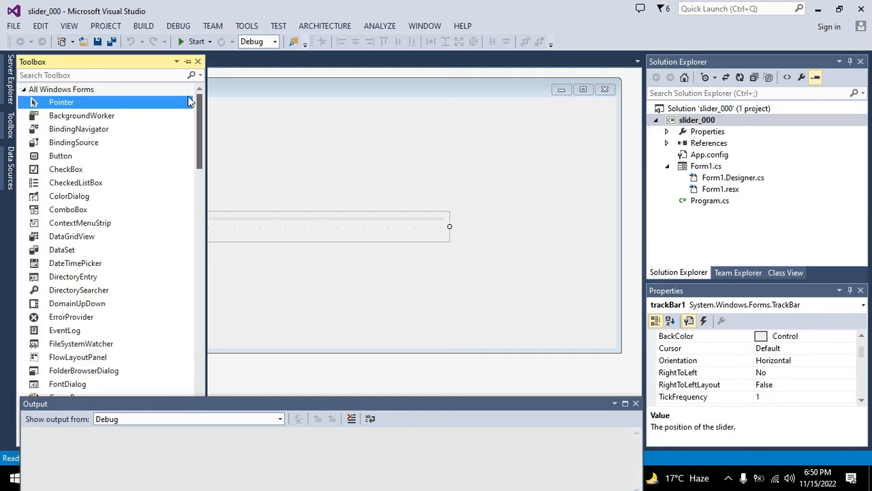
pyautogui.scroll(-3)
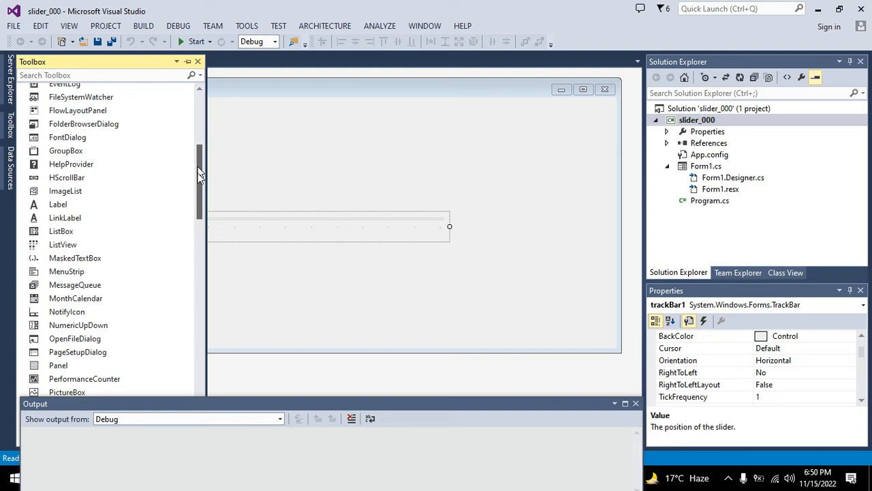
pyautogui.scroll(-3)
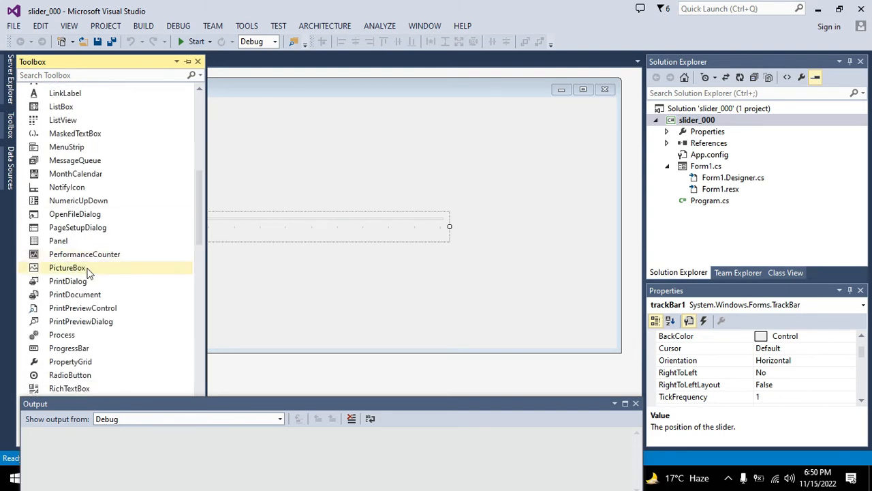
pyautogui.moveTo(201, 194)
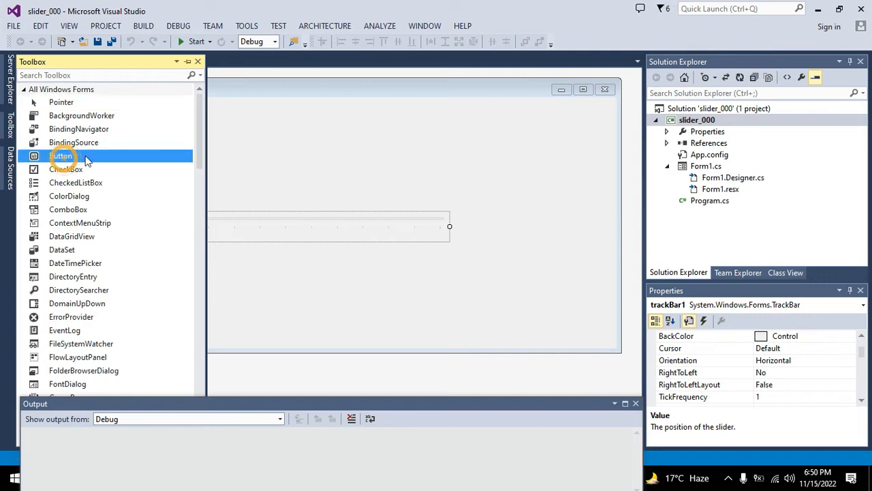
pyautogui.moveTo(60, 156); pyautogui.dragTo(324, 184)
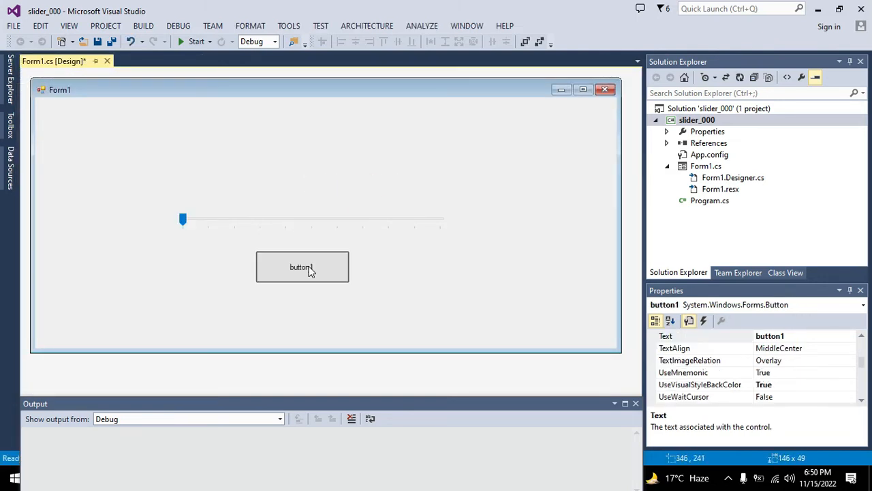
pyautogui.moveTo(303, 266); pyautogui.dragTo(293, 273)
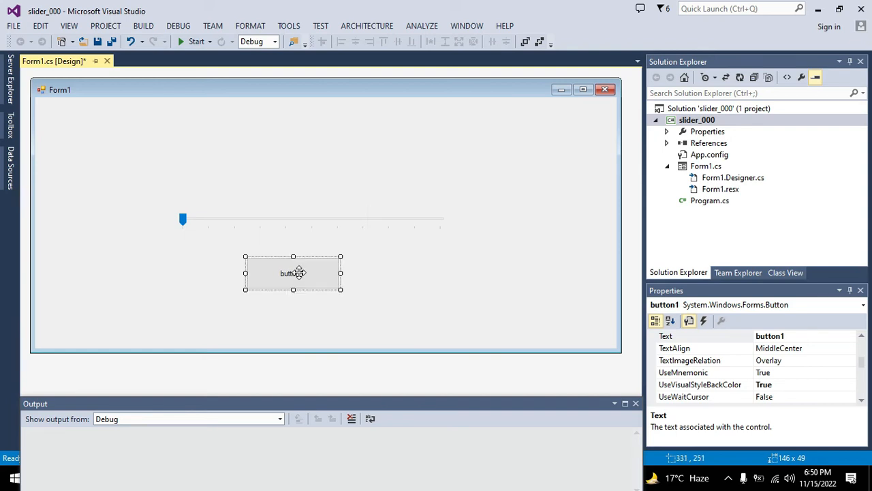
pyautogui.moveTo(293, 272); pyautogui.dragTo(303, 288)
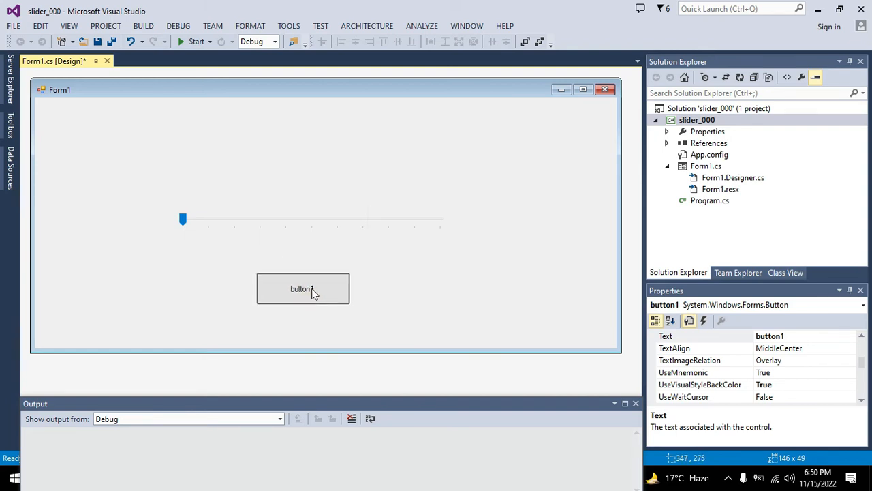
pyautogui.click(302, 288)
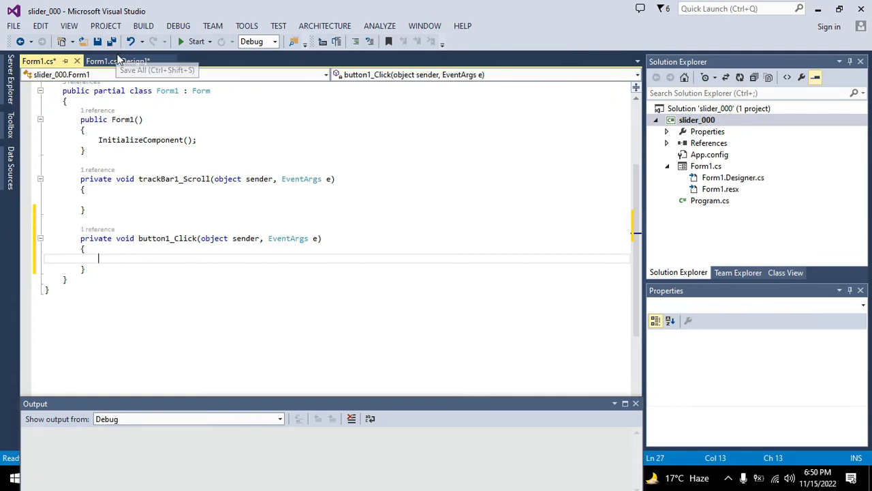
# Step: Write Console.WriteLine(trackBar1.Value); inside the button1_Click handler
pyautogui.doubleClick(162, 178)
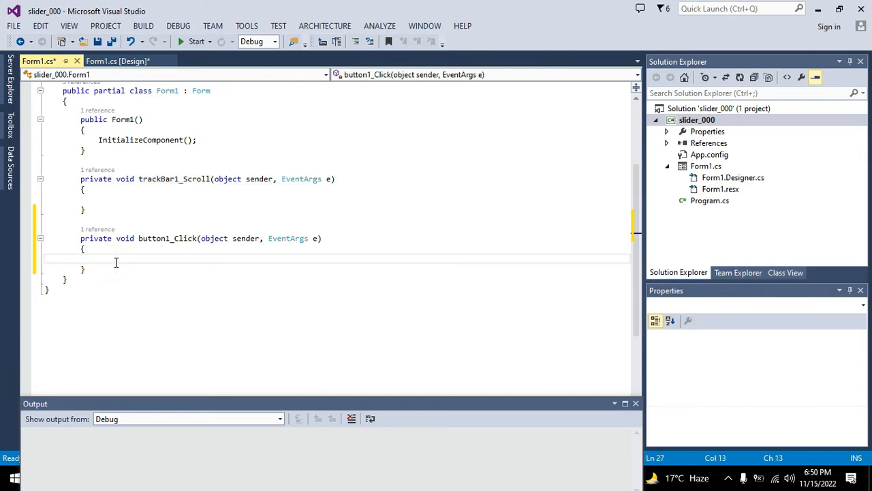
pyautogui.write('c')
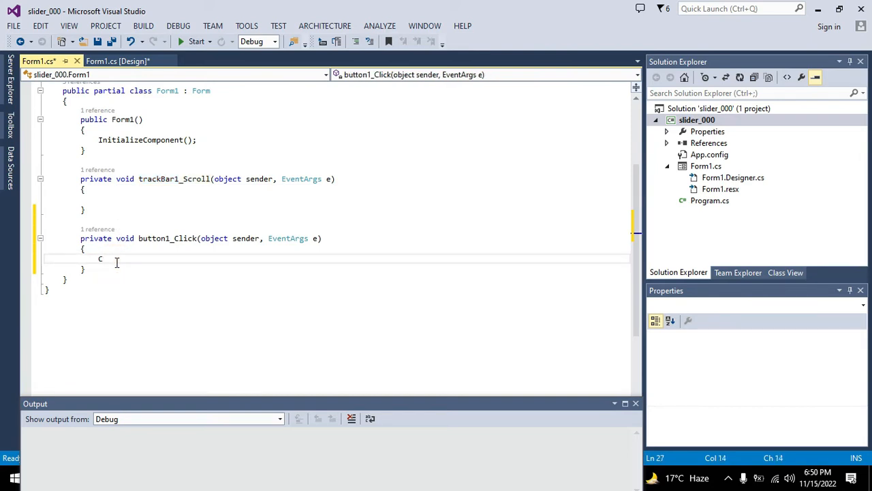
pyautogui.write('onsole.')
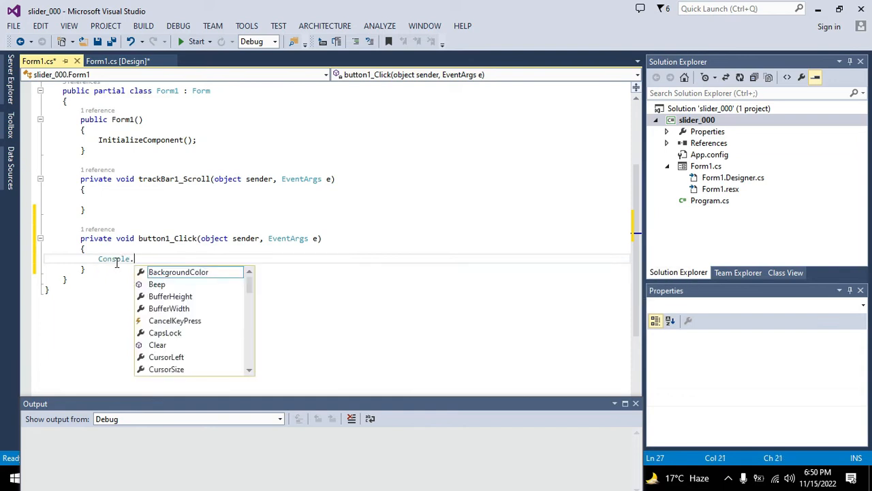
pyautogui.write('WriteLine(')
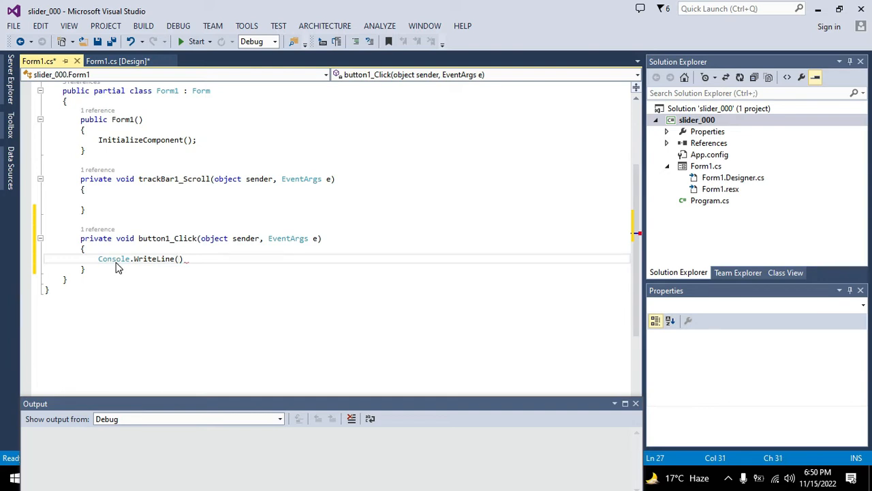
pyautogui.write('trac')
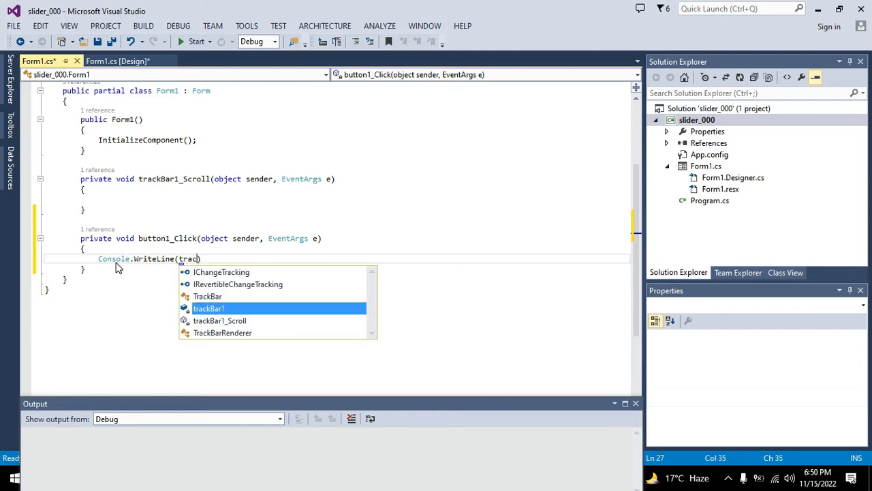
pyautogui.write('trackBar1.')
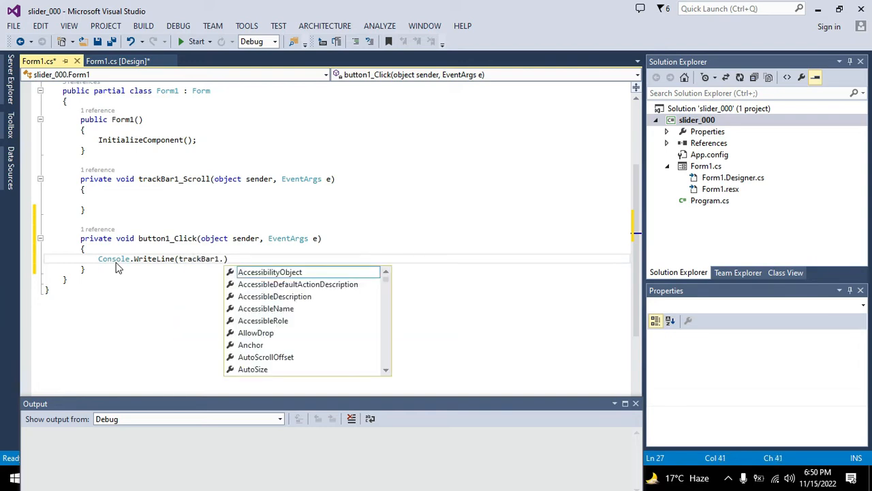
pyautogui.write('Value')
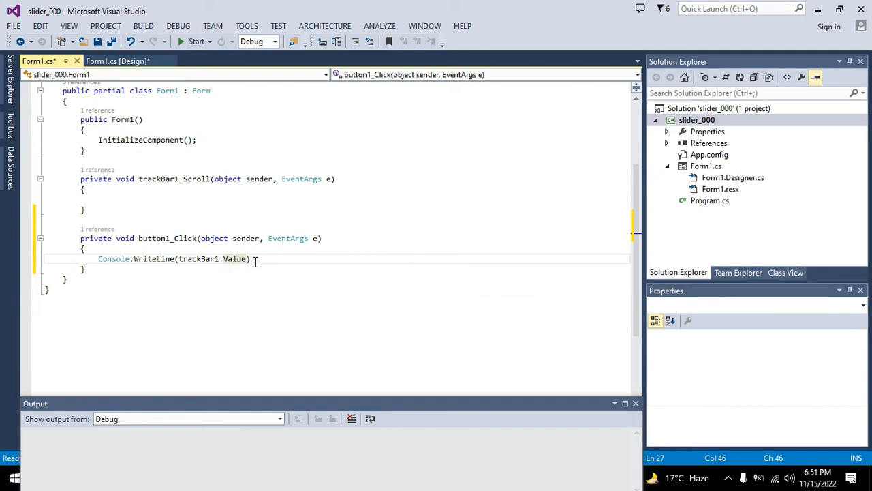
pyautogui.write(';')
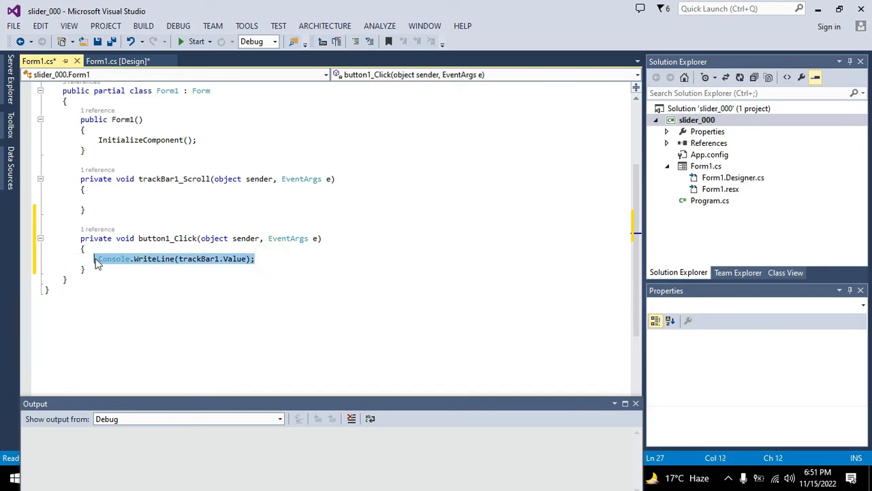
# Step: Add the same Console.WriteLine(trackBar1.Value); line to trackBar1_Scroll
pyautogui.click(90, 200)
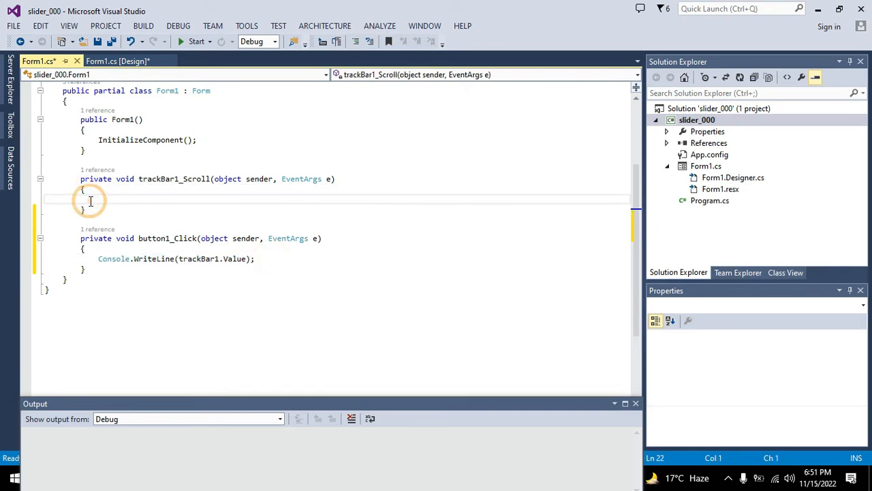
pyautogui.write('Console.WriteLine(trackBar1.Value);')
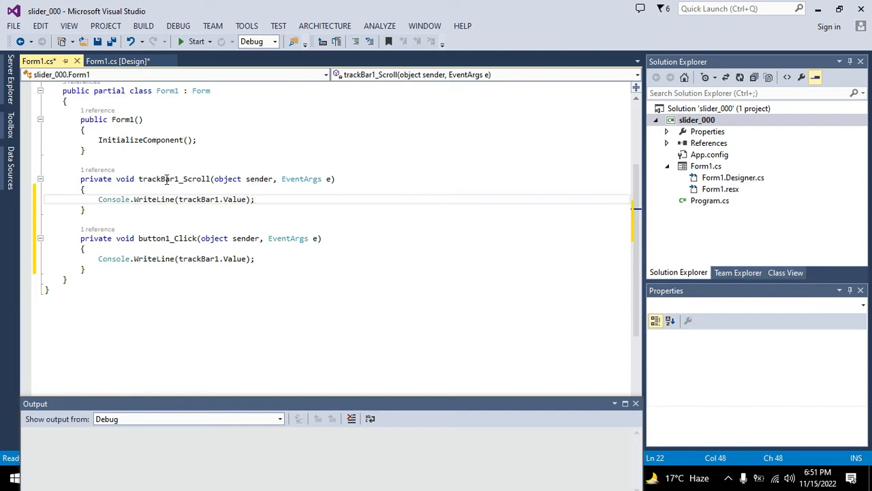
pyautogui.click(255, 199)
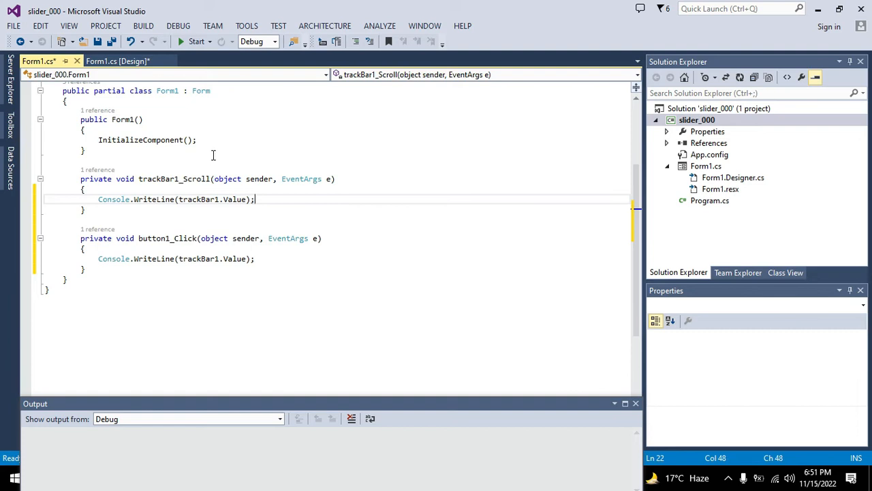
pyautogui.moveTo(117, 61)
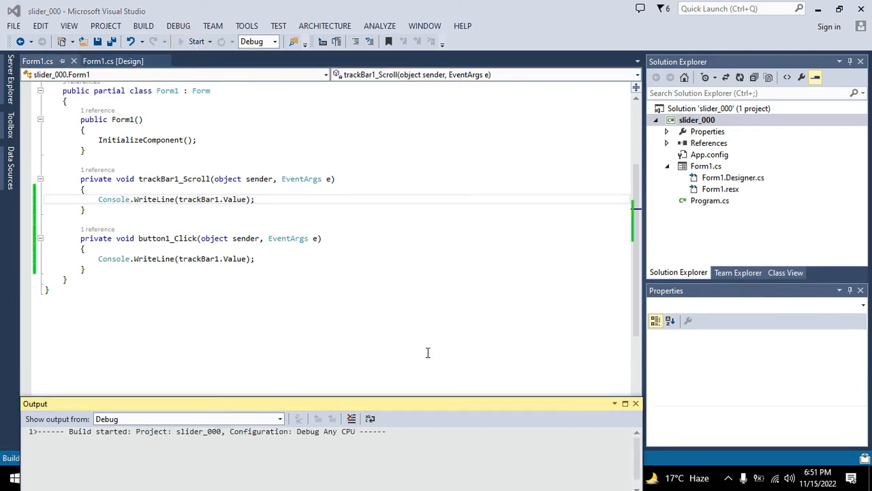
# Step: Run the app and slide the TrackBar out and back to 0
pyautogui.click(196, 41)
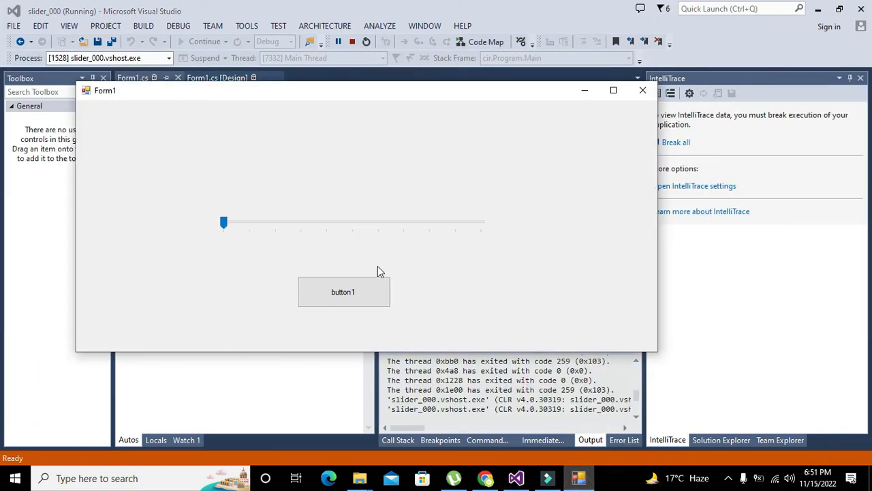
pyautogui.moveTo(223, 223); pyautogui.dragTo(352, 222)
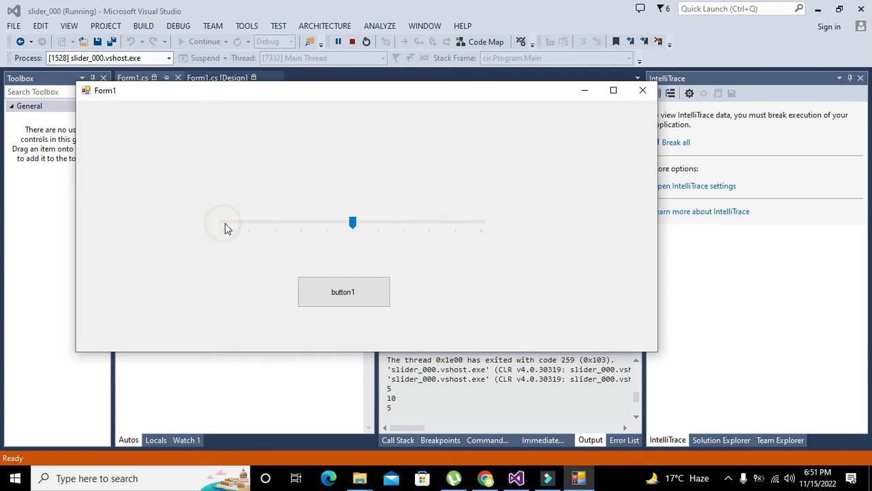
pyautogui.moveTo(352, 221); pyautogui.dragTo(274, 221)
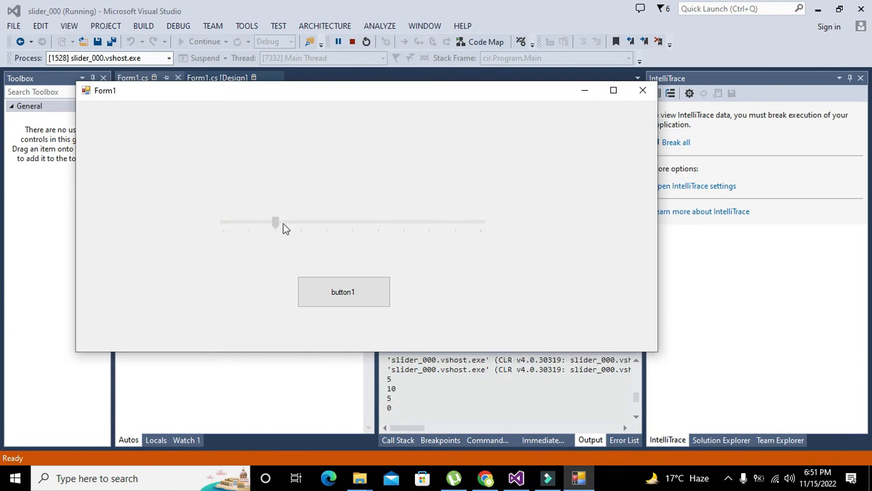
pyautogui.moveTo(276, 223); pyautogui.dragTo(224, 223)
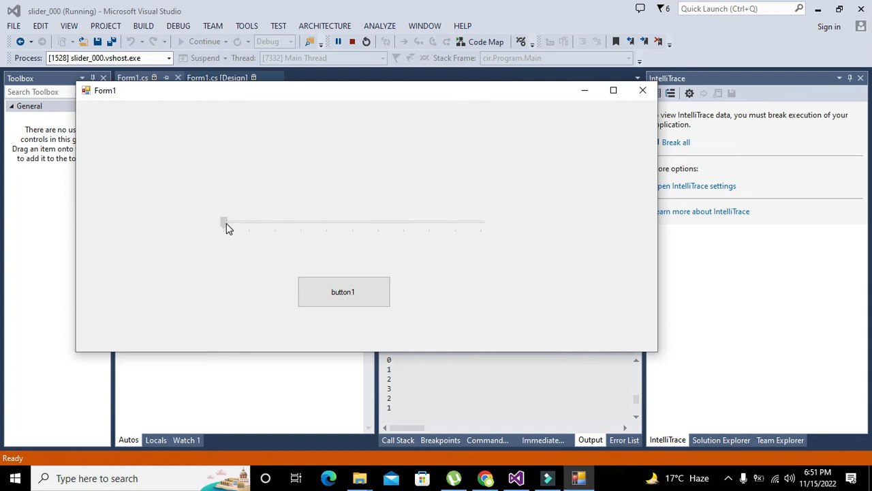
# Step: Advance the slider stepwise to its maximum of 10, printing values to Output
pyautogui.moveTo(223, 221); pyautogui.dragTo(249, 221)
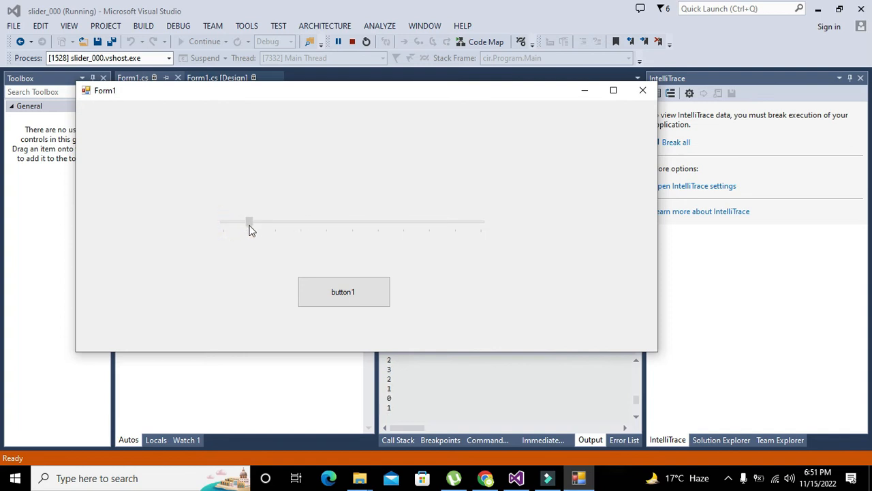
pyautogui.moveTo(249, 221); pyautogui.dragTo(299, 221)
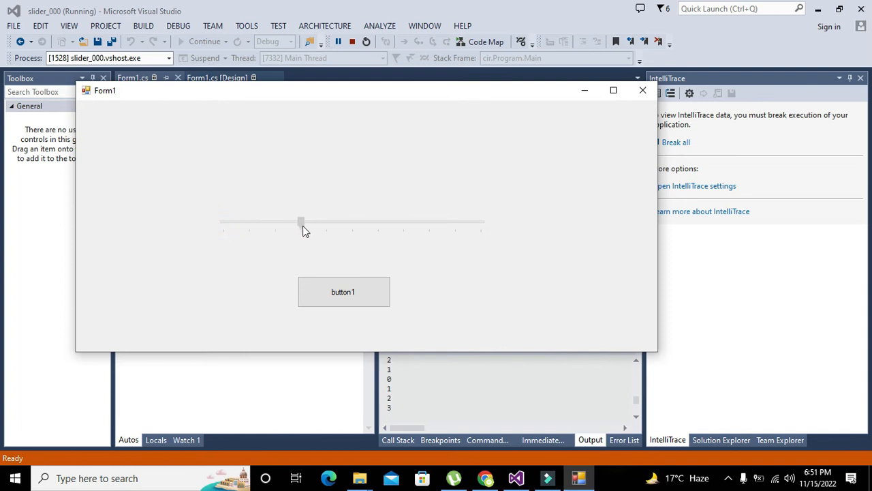
pyautogui.moveTo(301, 222); pyautogui.dragTo(326, 222)
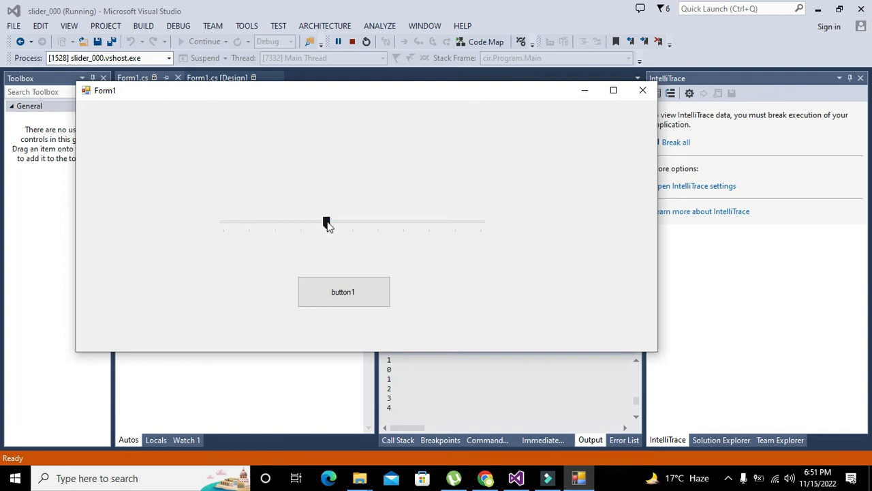
pyautogui.moveTo(327, 223); pyautogui.dragTo(403, 223)
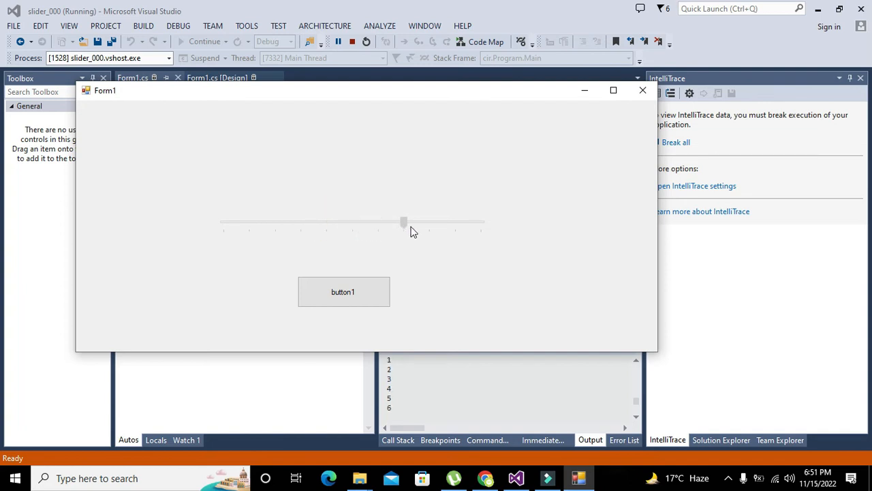
pyautogui.moveTo(404, 223); pyautogui.dragTo(481, 223)
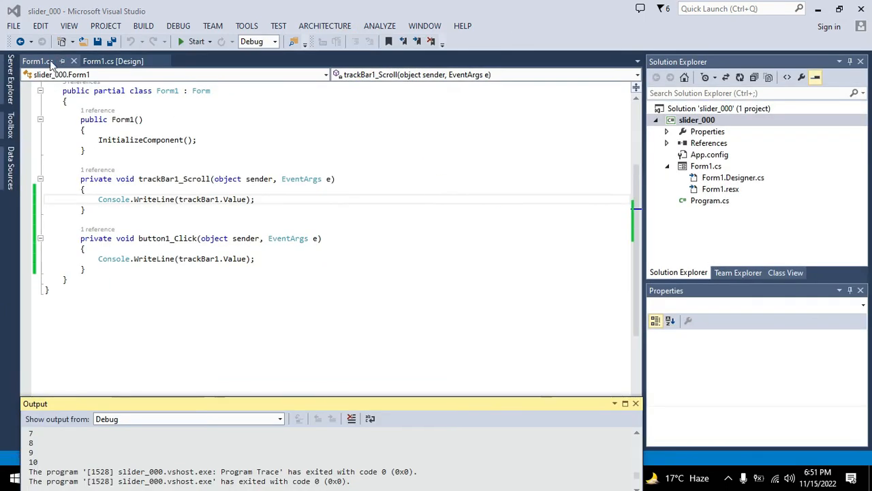
# Step: Set trackBar1's Maximum to 1, dismissing the invalid 0.1 value warnings
pyautogui.click(112, 61)
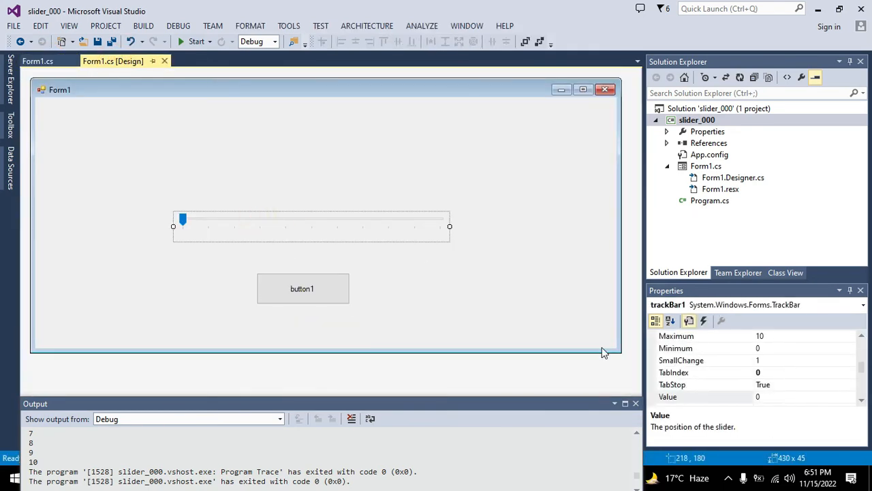
pyautogui.click(682, 360)
pyautogui.write('0.1')
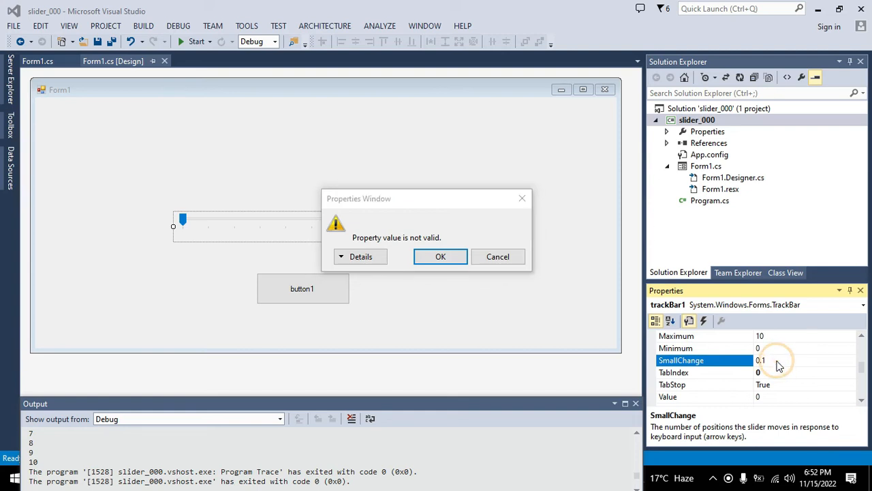
pyautogui.click(440, 256)
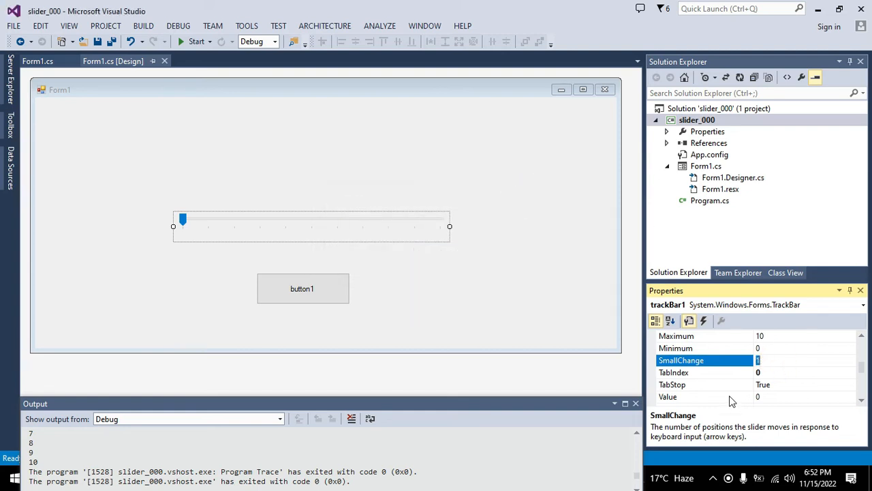
pyautogui.moveTo(779, 360)
pyautogui.write('0')
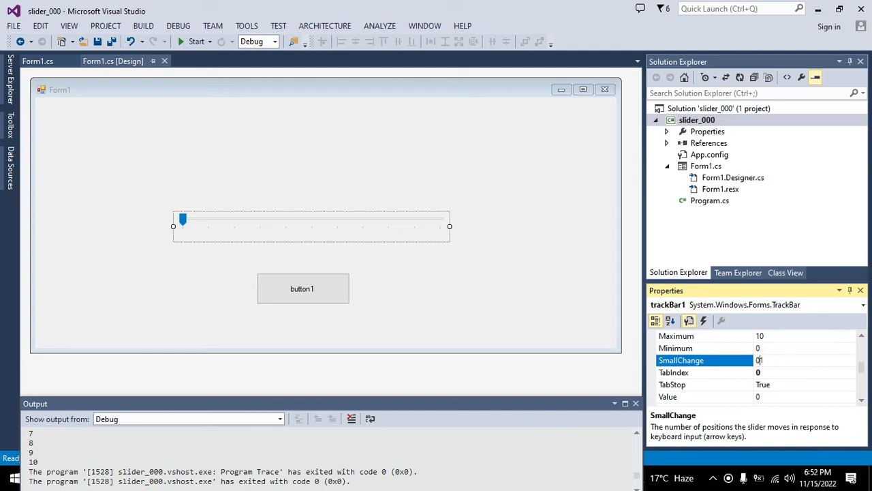
pyautogui.write('.1')
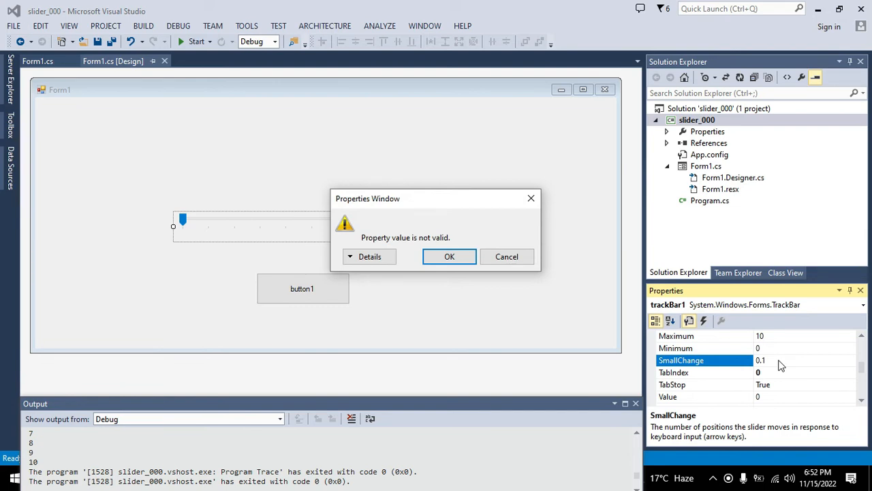
pyautogui.click(449, 256)
pyautogui.write('1')
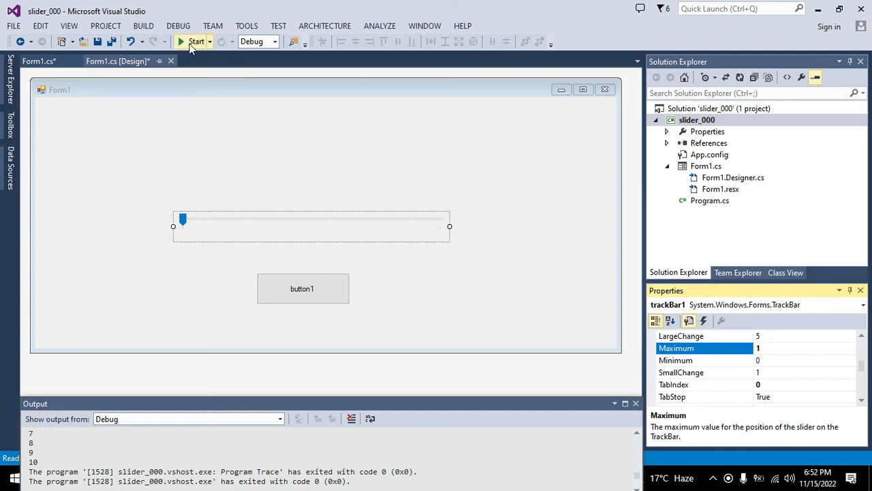
# Step: Run the app again, confirm it prints only 0 and 1, and close it
pyautogui.click(197, 41)
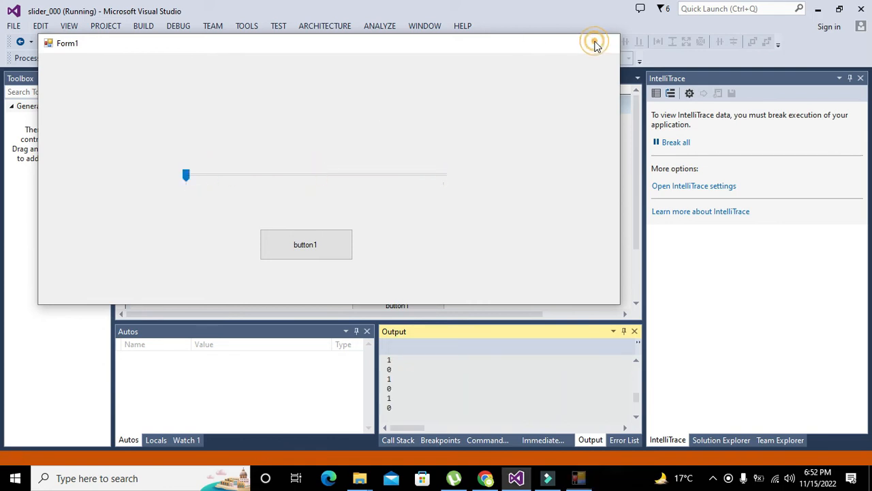
pyautogui.click(594, 42)
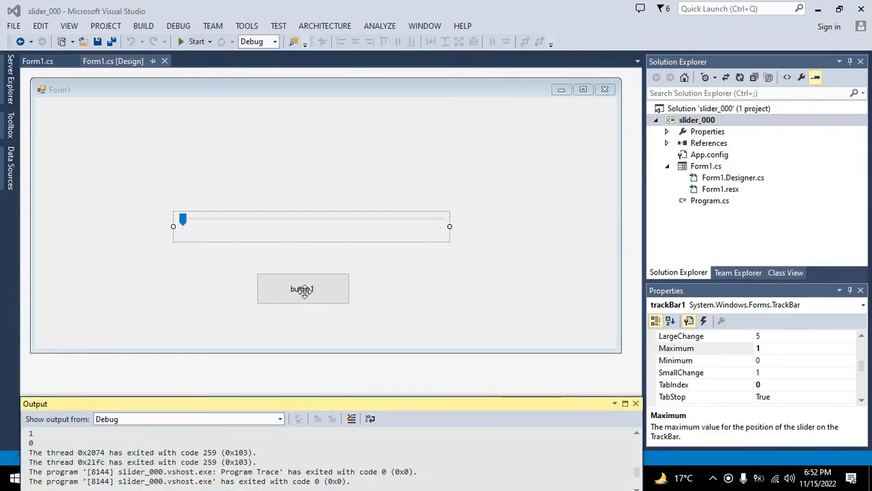
# Step: Replace button1_Click's output line with an assignment to trackBar1.Value
pyautogui.doubleClick(302, 288)
pyautogui.write('Console.WriteLine();')
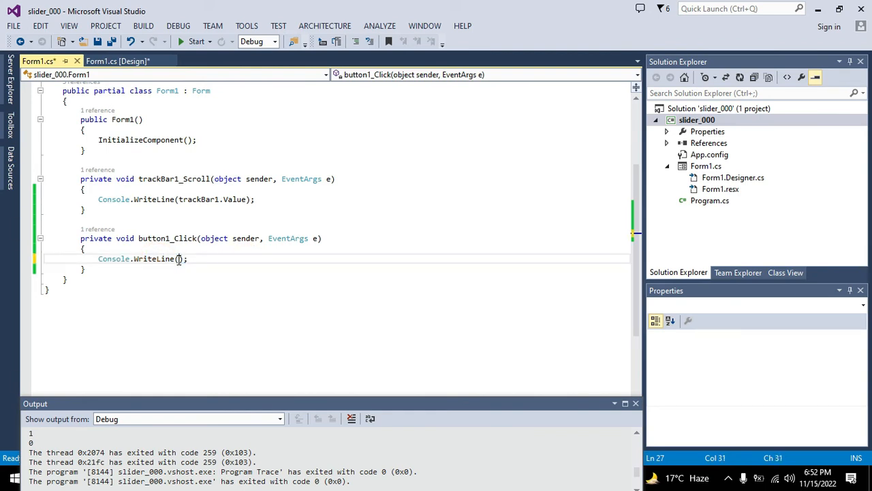
pyautogui.tripleClick(141, 258)
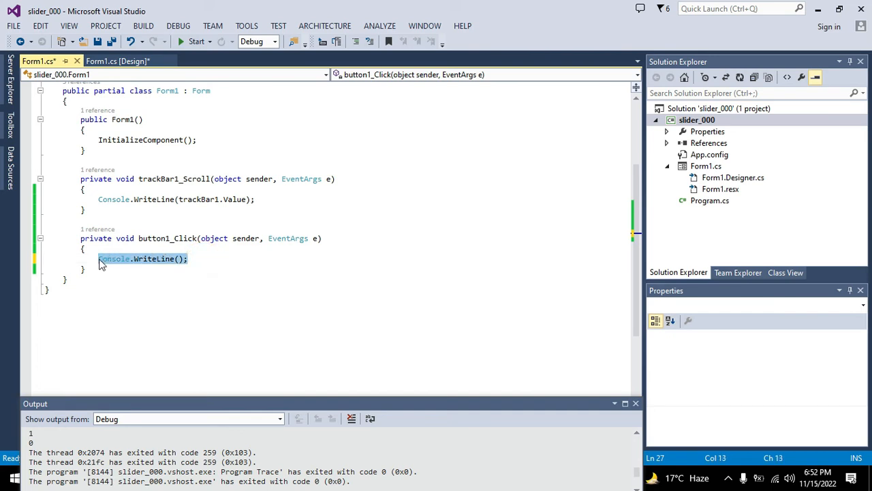
pyautogui.write('trackBar1.Value=')
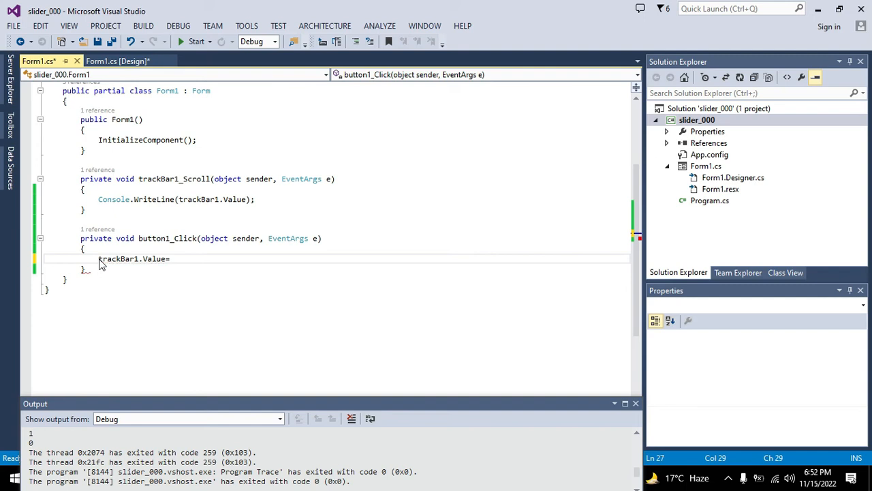
pyautogui.write('0.1;')
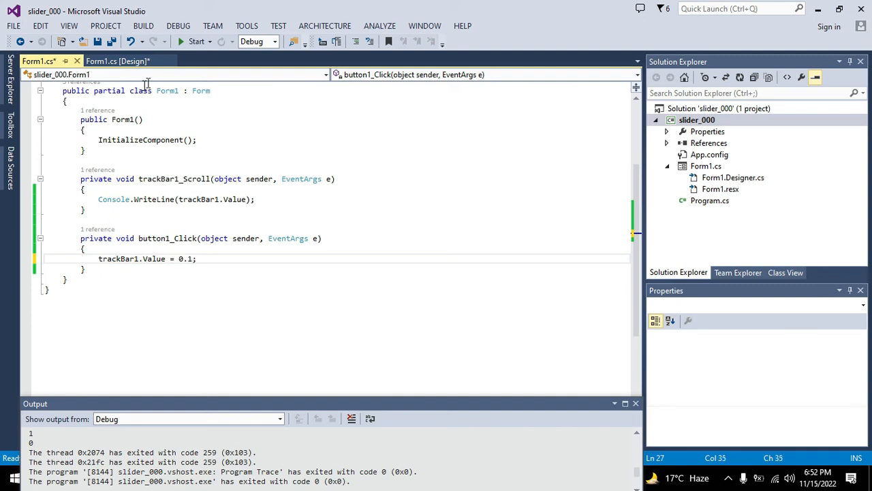
# Step: Run the app, decline the last build, press button1, then stop debugging
pyautogui.click(197, 41)
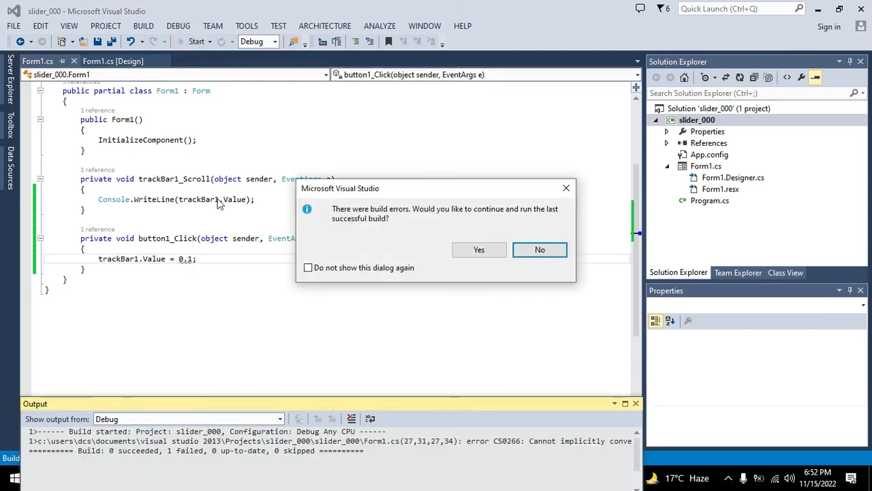
pyautogui.click(540, 249)
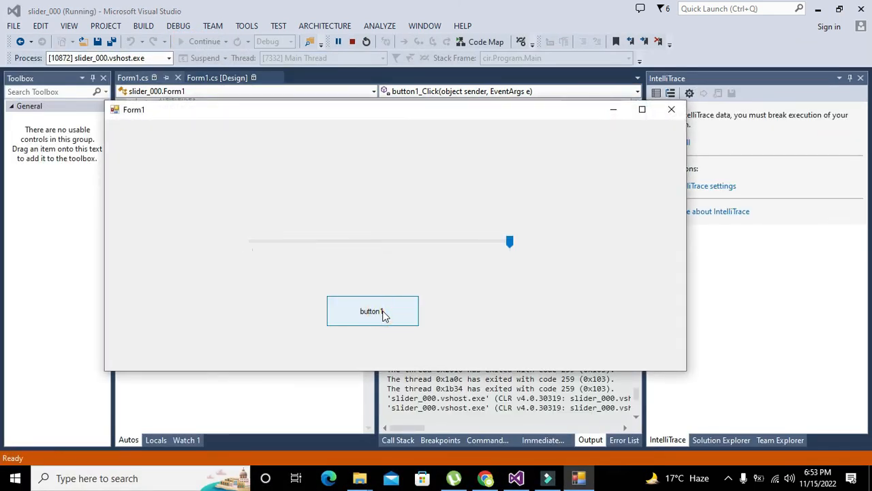
pyautogui.click(372, 311)
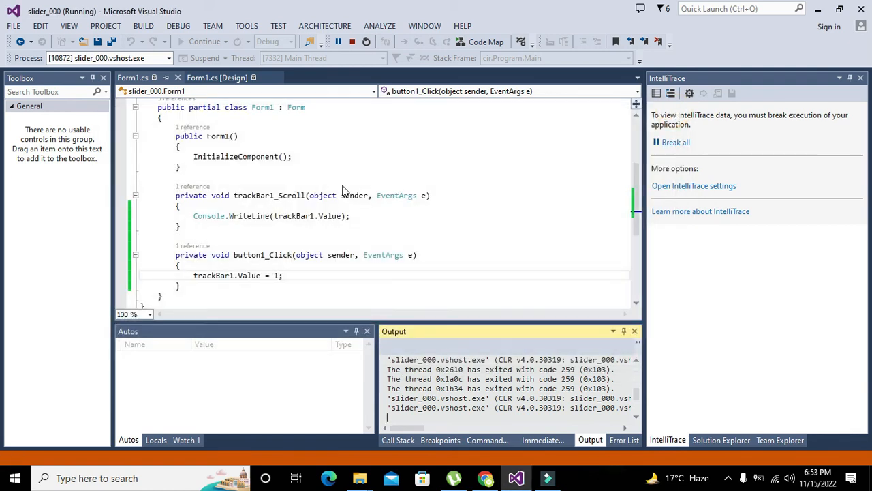
pyautogui.click(351, 41)
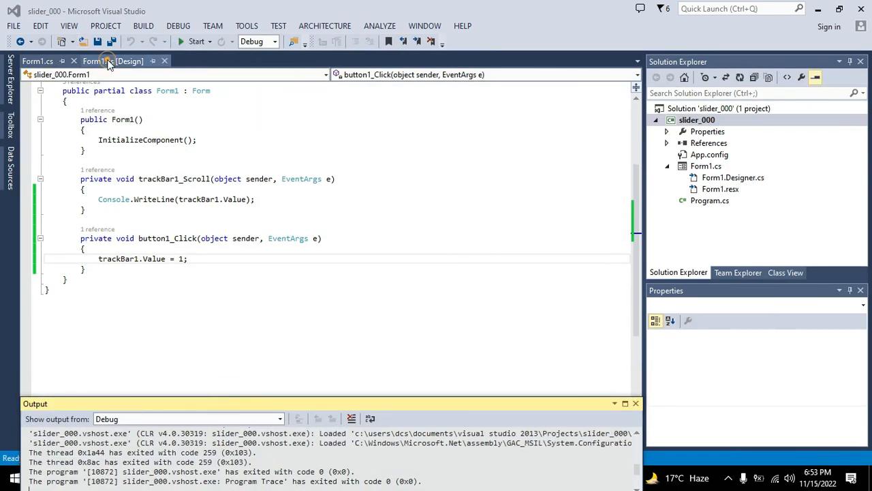
# Step: In Form1's design view, select trackBar1 and set its Maximum property to 1000
pyautogui.click(99, 60)
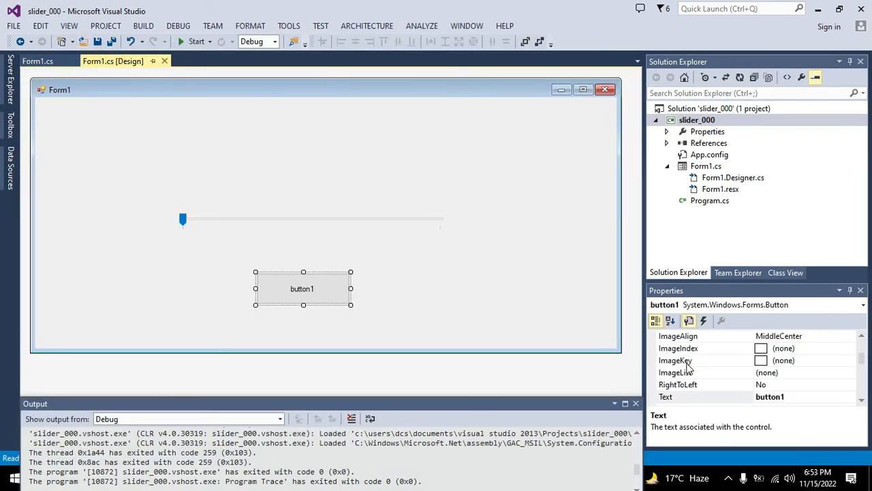
pyautogui.click(34, 60)
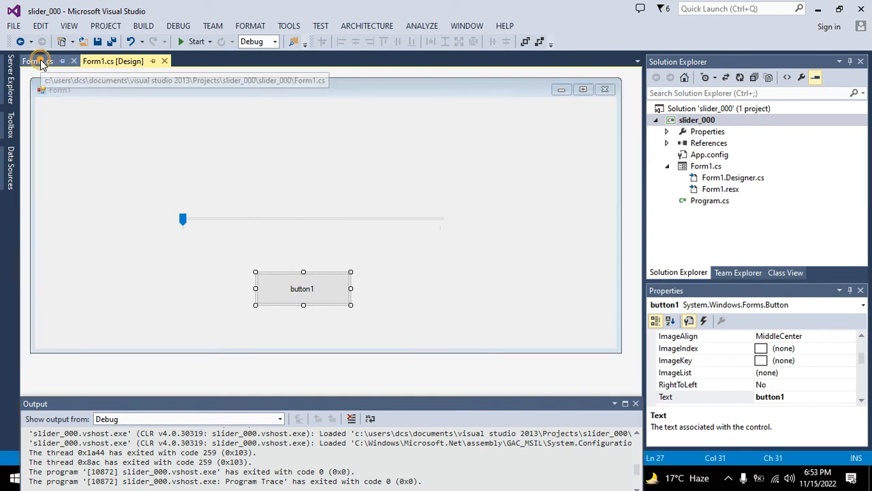
pyautogui.click(33, 62)
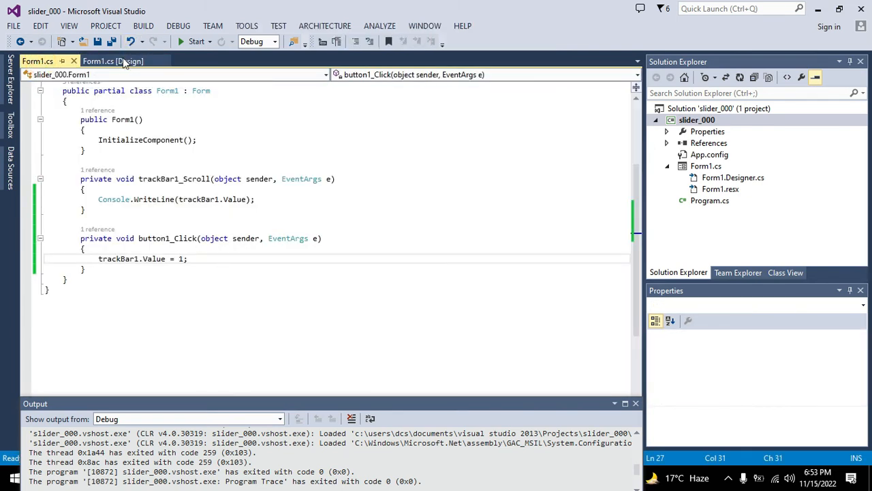
pyautogui.click(113, 60)
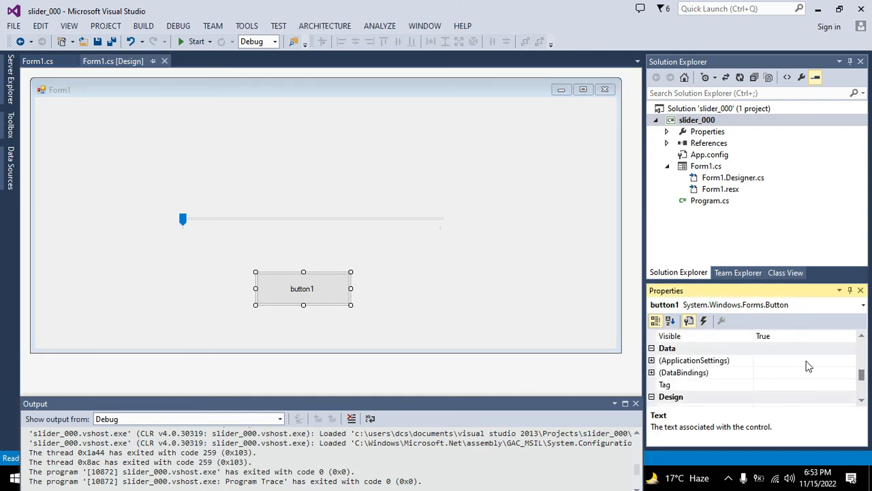
pyautogui.click(310, 226)
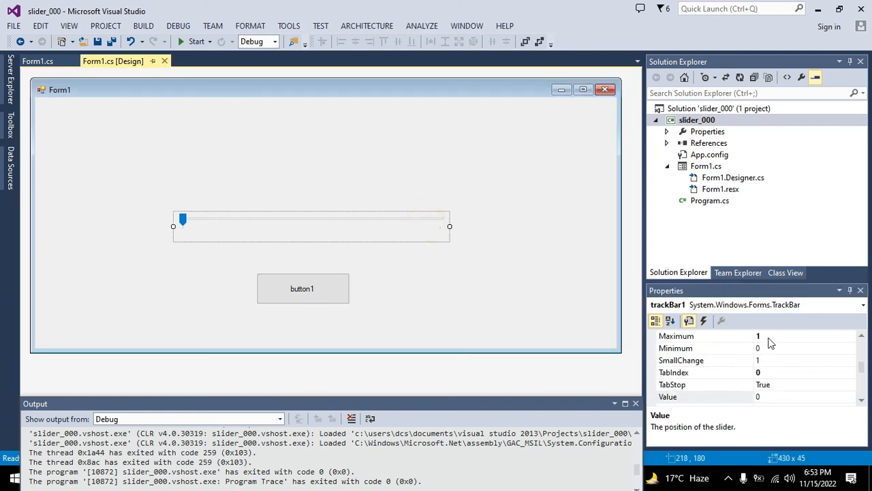
pyautogui.write('10')
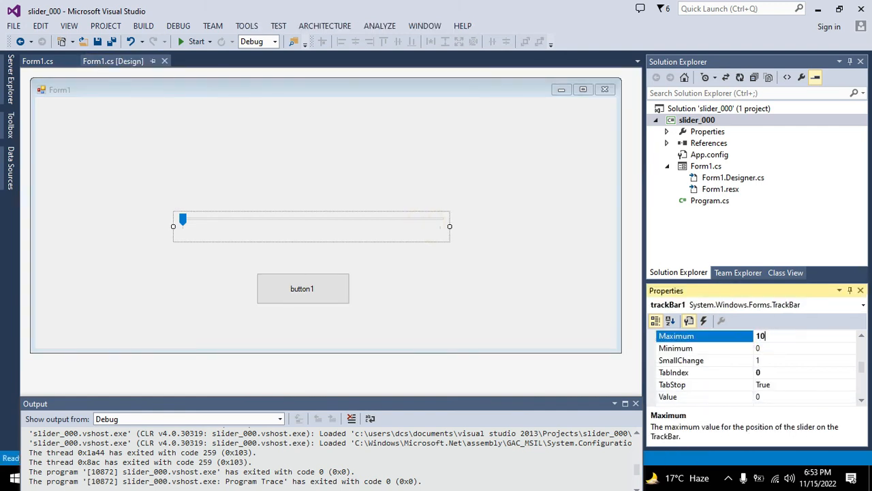
pyautogui.write('1000')
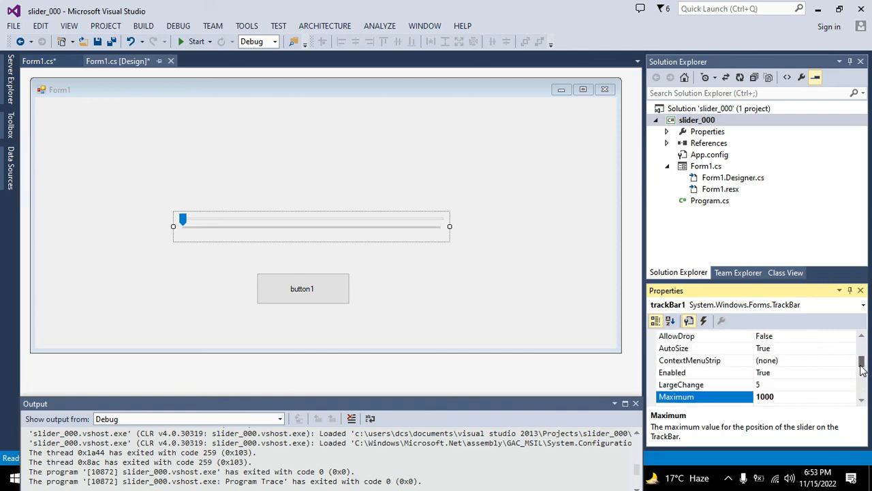
pyautogui.scroll(-3)
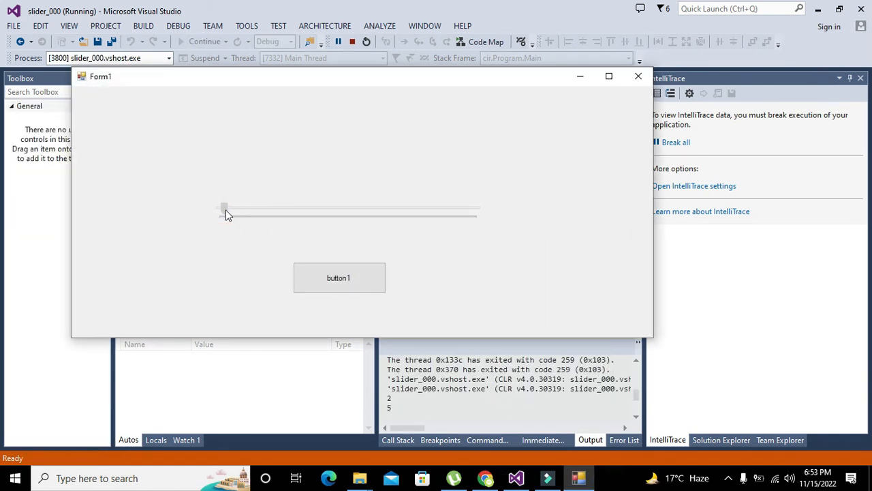
# Step: Drag the slider right past 100 and 250 to about 459, then back to about 211
pyautogui.moveTo(224, 208); pyautogui.dragTo(230, 208)
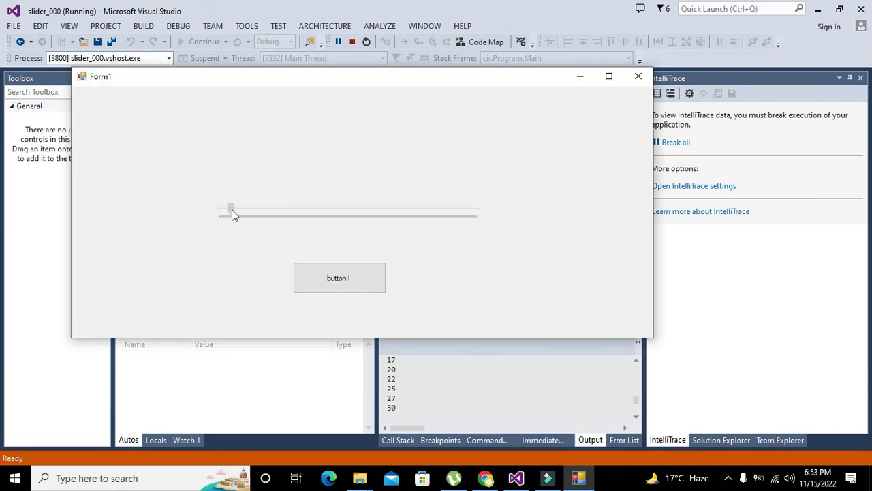
pyautogui.moveTo(230, 208); pyautogui.dragTo(265, 207)
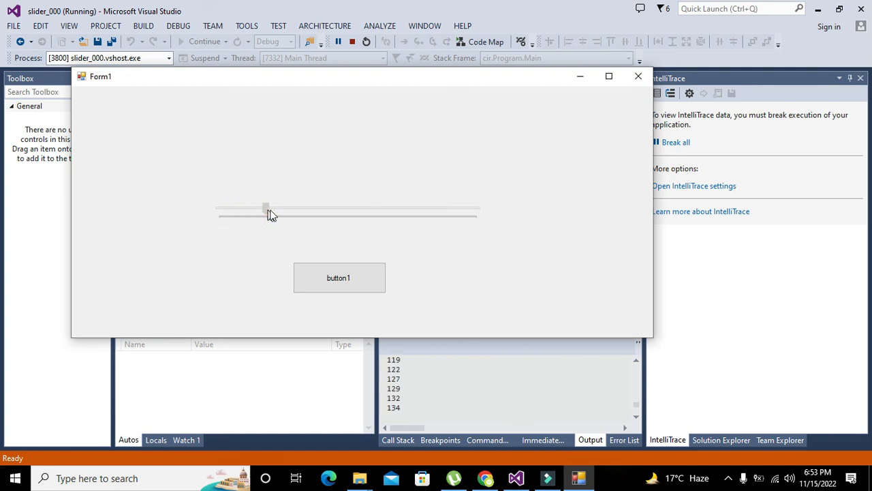
pyautogui.moveTo(266, 208); pyautogui.dragTo(314, 207)
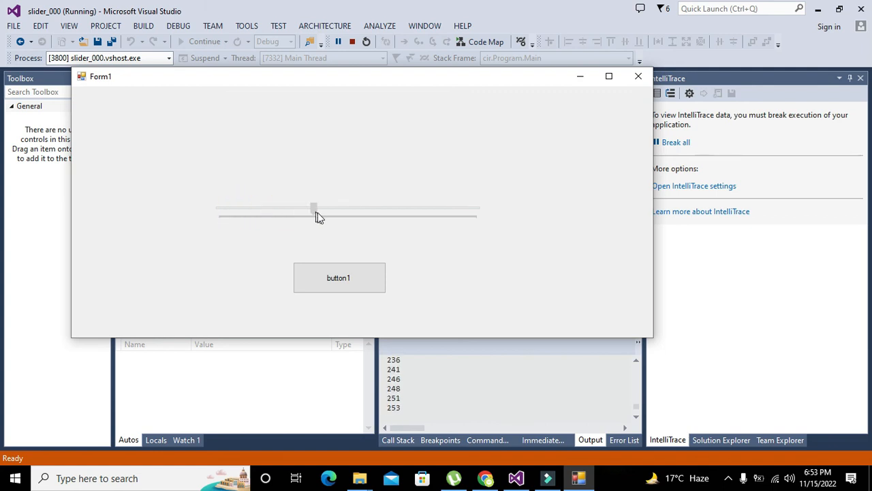
pyautogui.moveTo(313, 208); pyautogui.dragTo(337, 208)
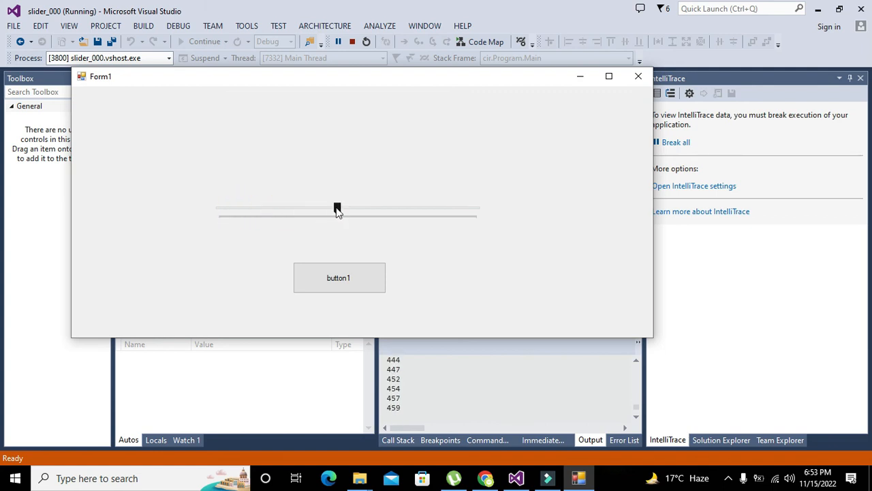
pyautogui.moveTo(337, 208); pyautogui.dragTo(273, 208)
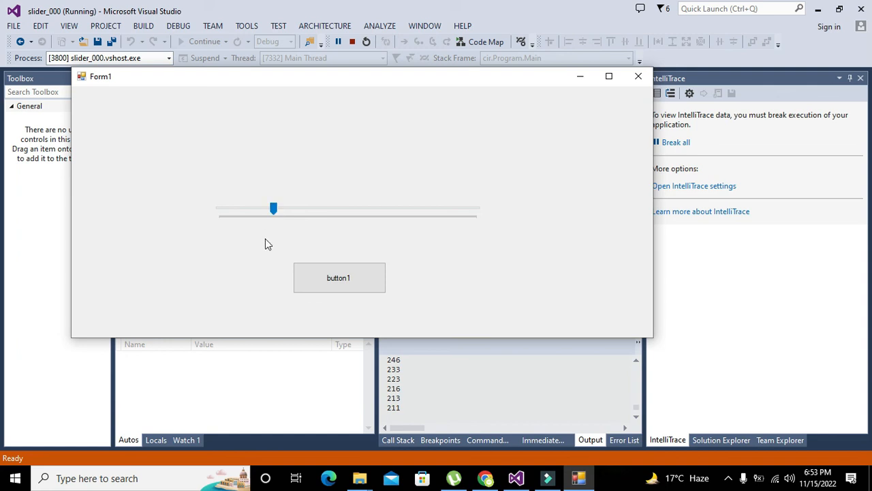
pyautogui.moveTo(270, 245)
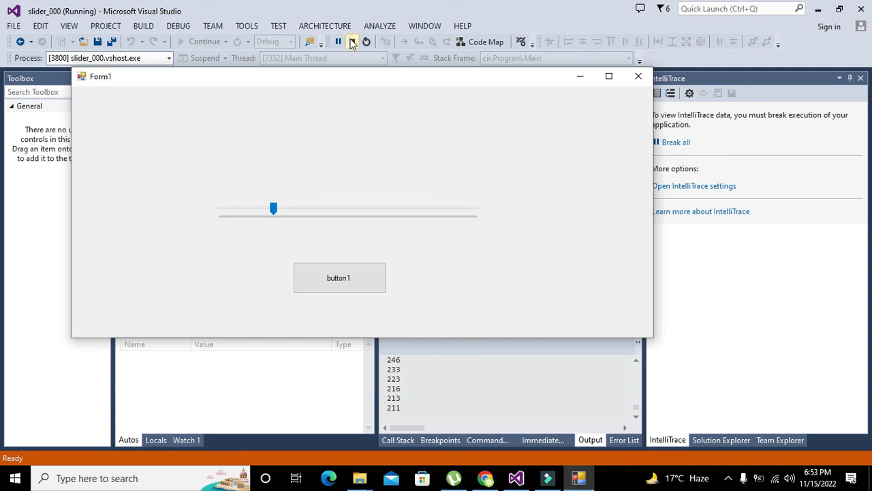
pyautogui.moveTo(353, 42)
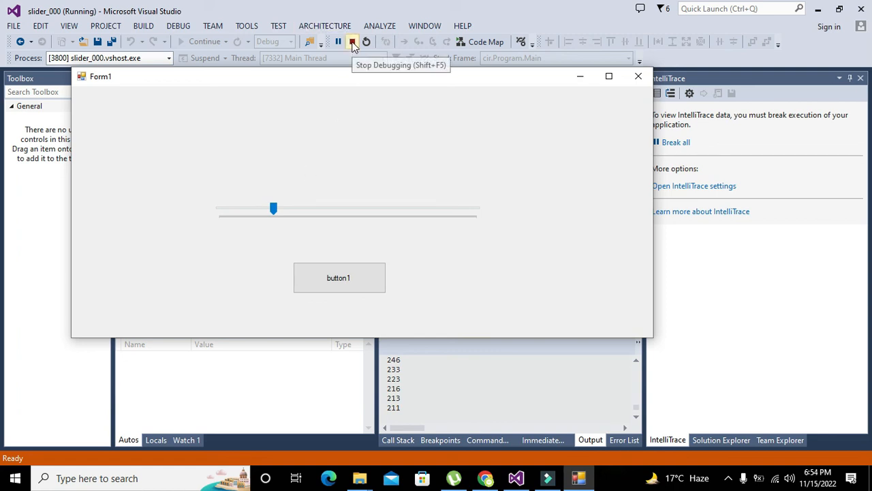